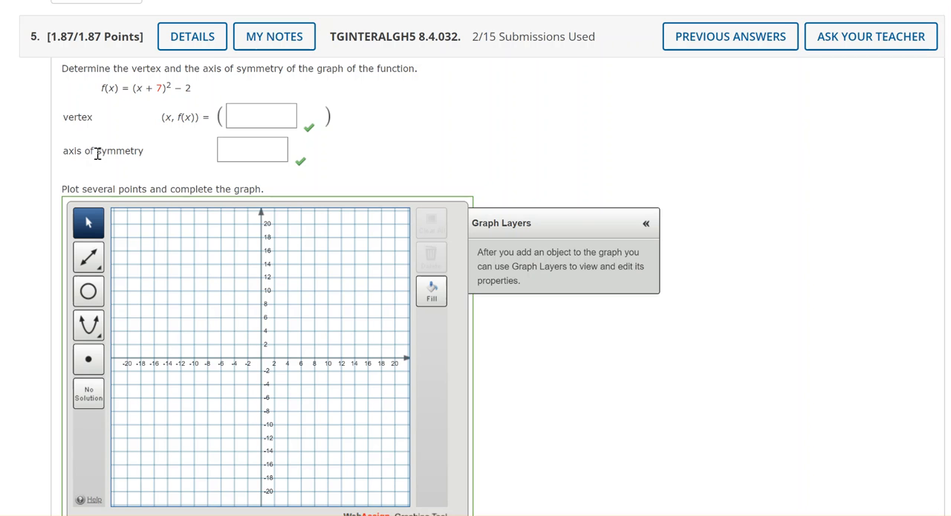
mouse_move(78, 101)
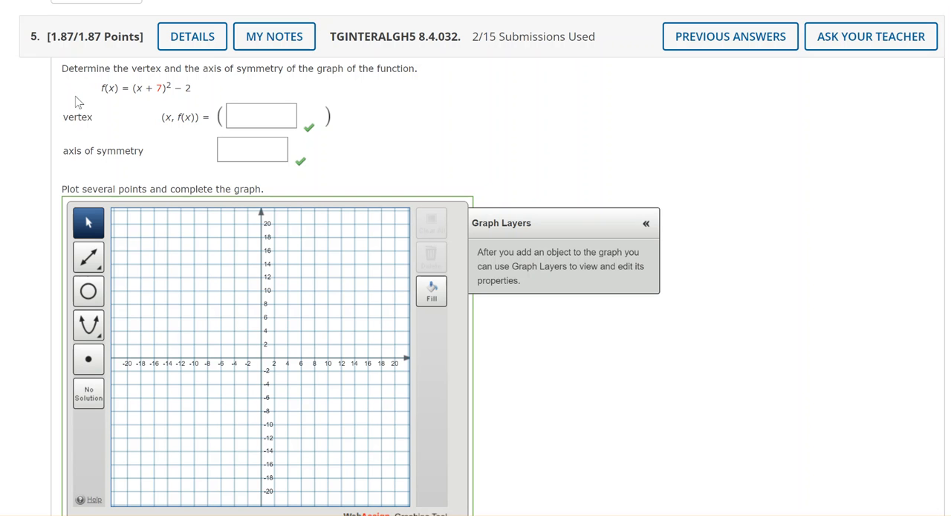
mouse_move(172, 147)
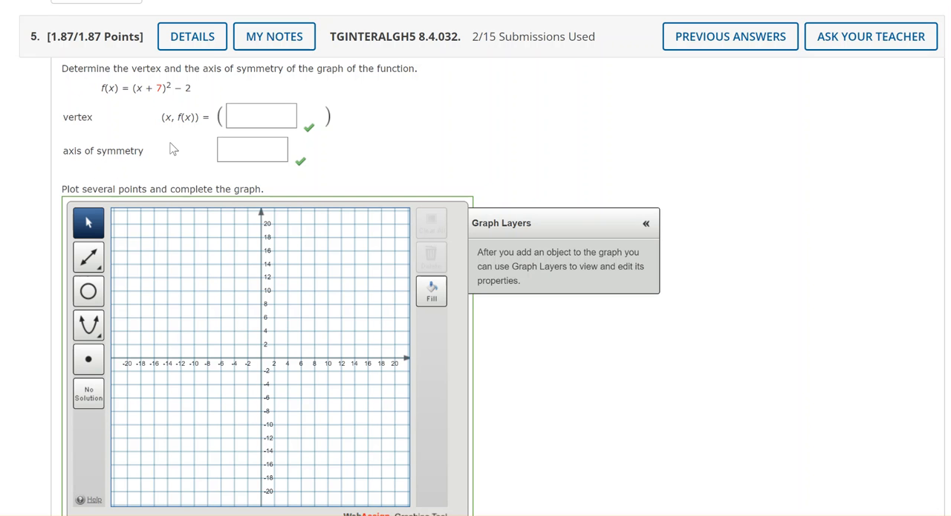
mouse_move(125, 89)
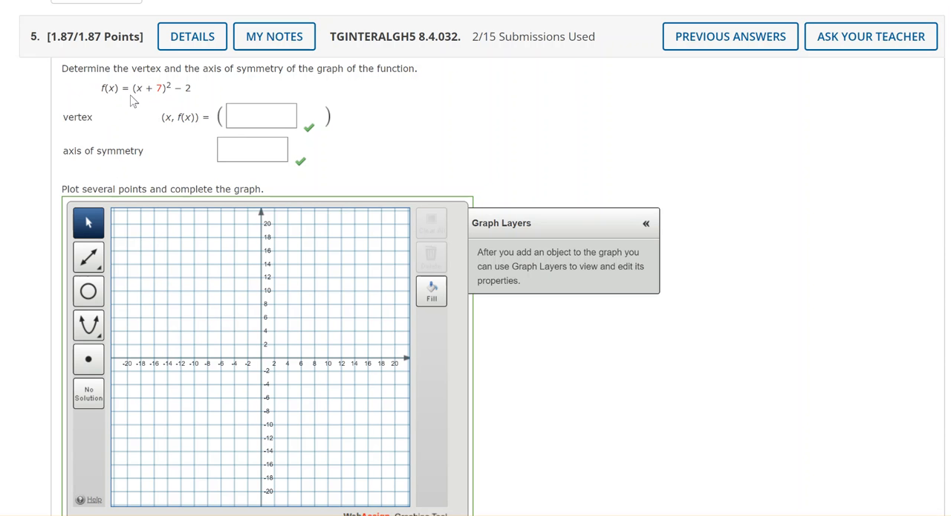
mouse_move(200, 100)
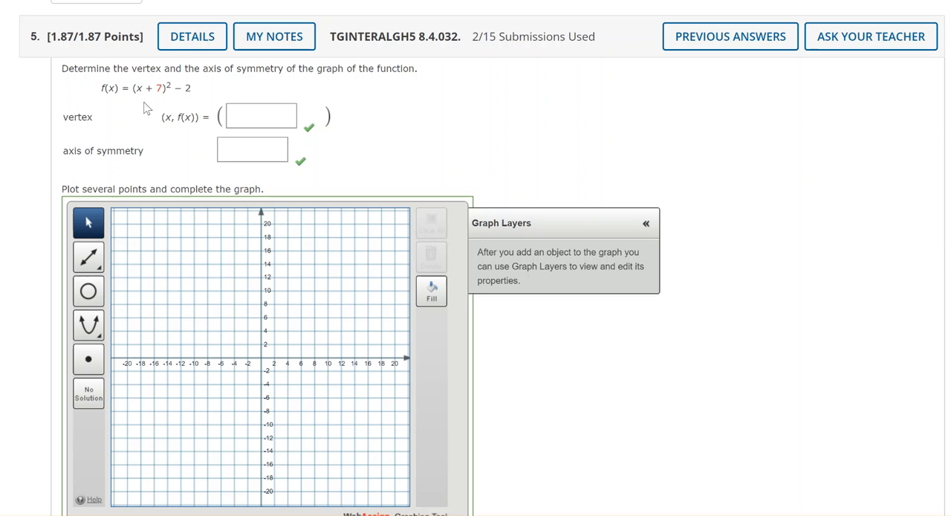
mouse_move(151, 115)
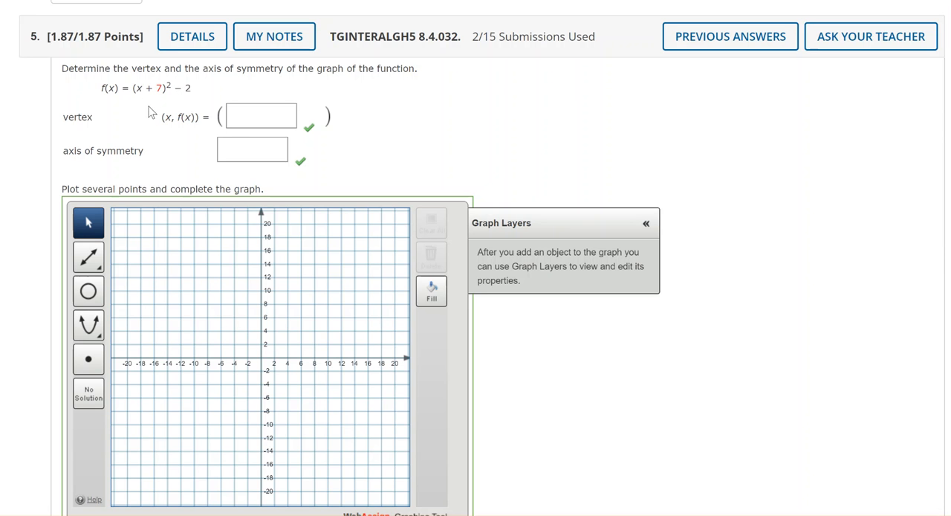
Enter the vertex as −7, −2
left_click(260, 116)
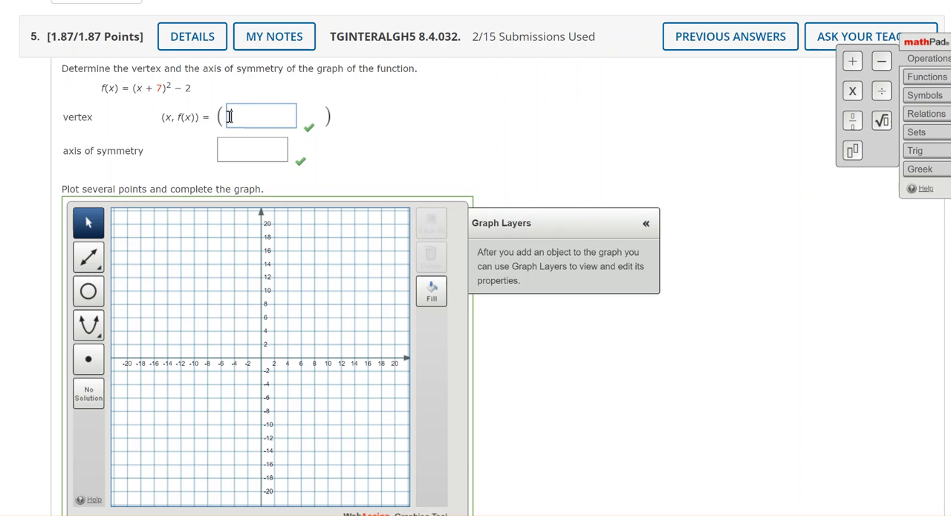
type("-7")
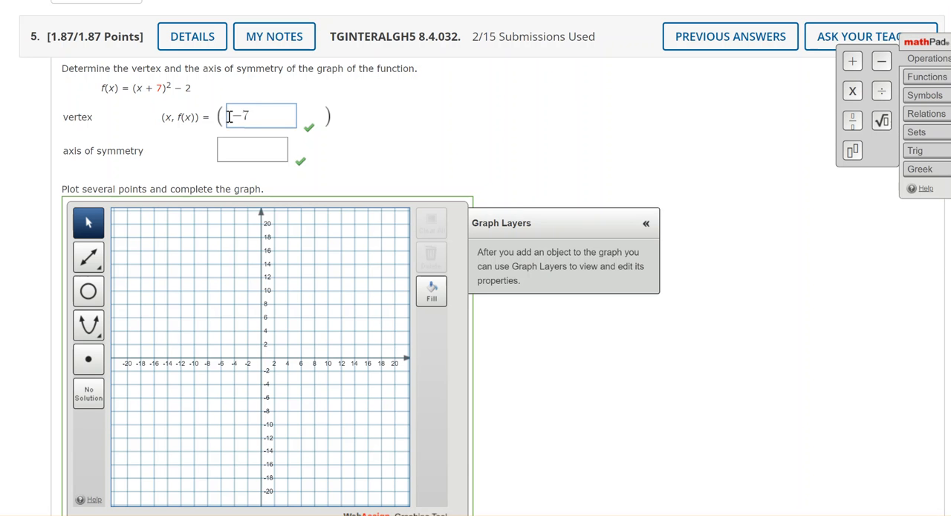
type(", −2")
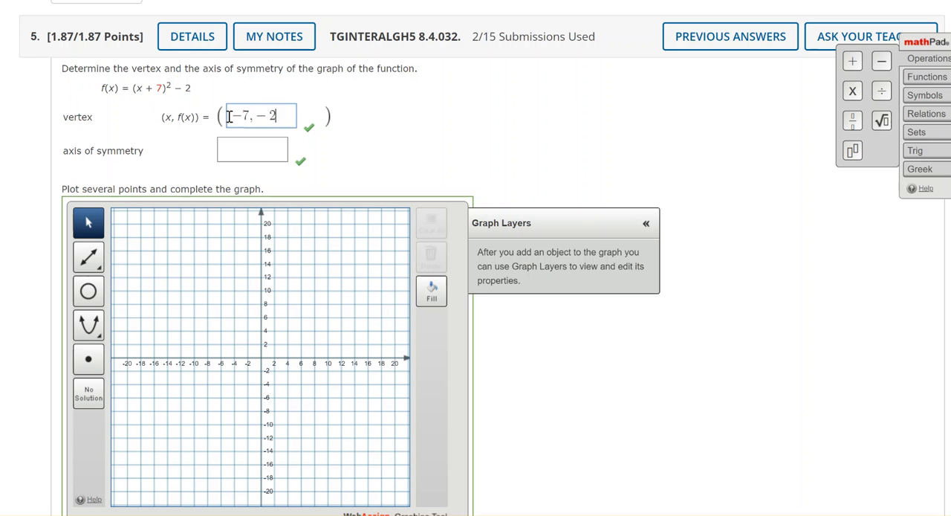
Enter the axis of symmetry as x = −7
left_click(252, 150)
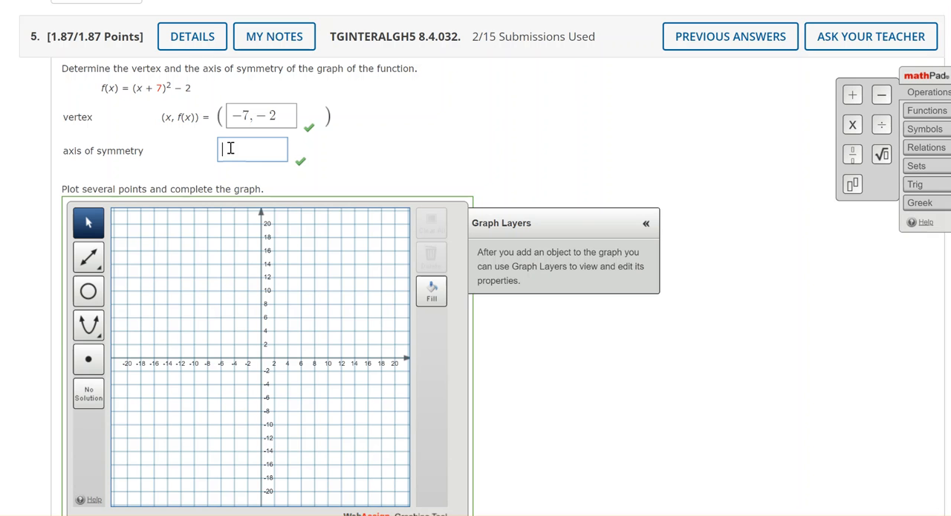
type("x=")
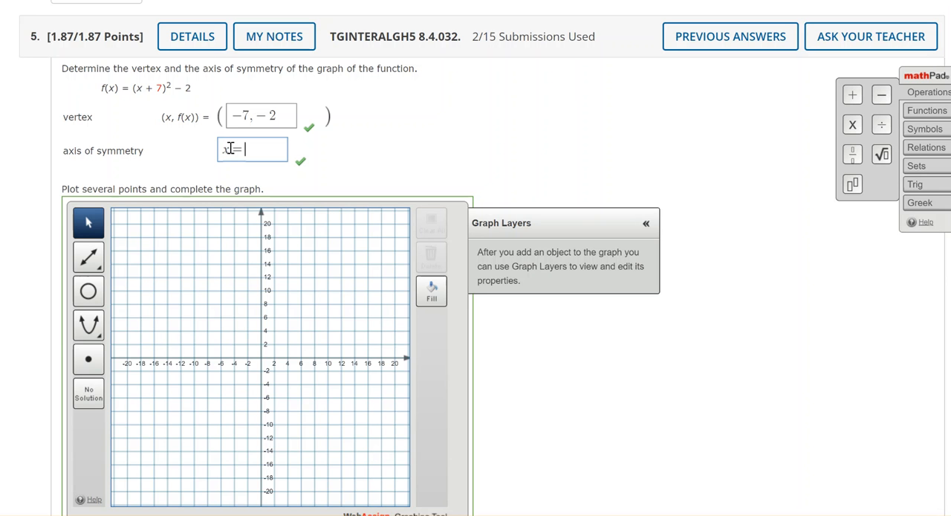
type("-7")
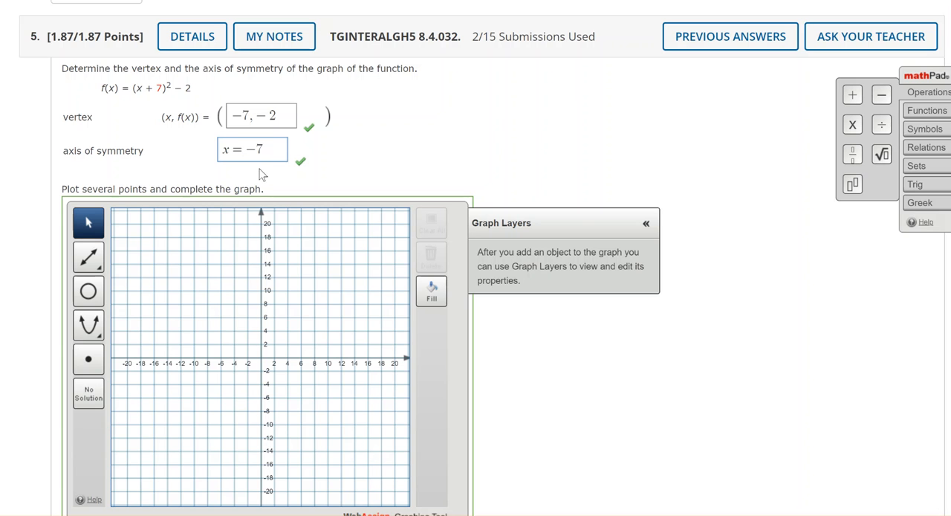
mouse_move(145, 91)
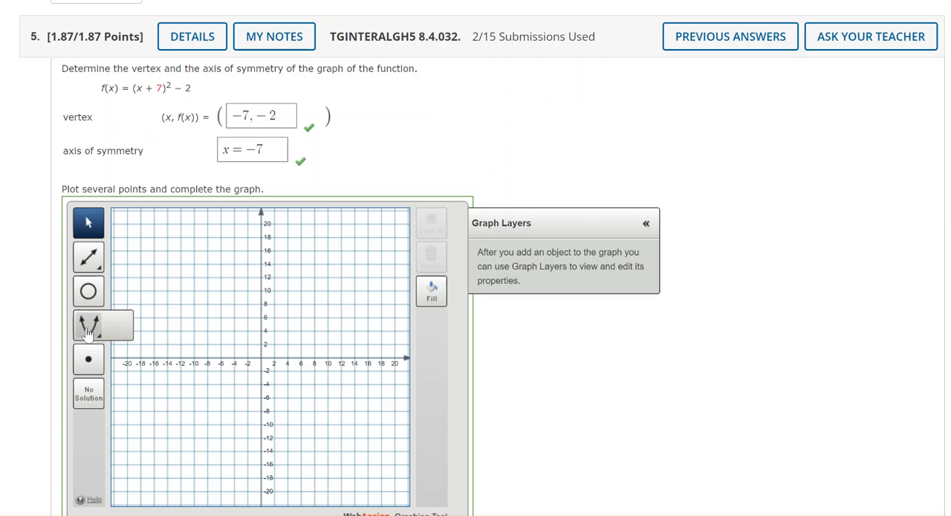
Choose the parabola tool and place its vertex at (−7, −2)
left_click(88, 330)
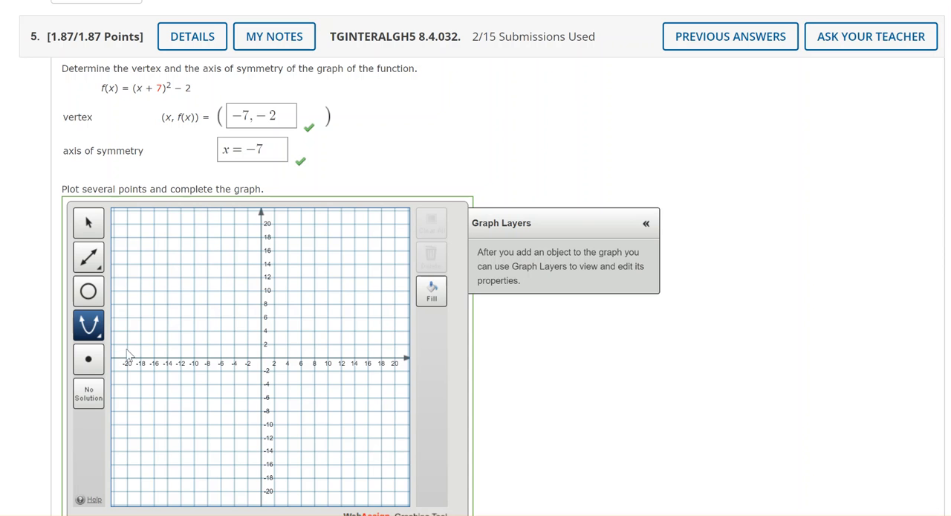
mouse_move(242, 367)
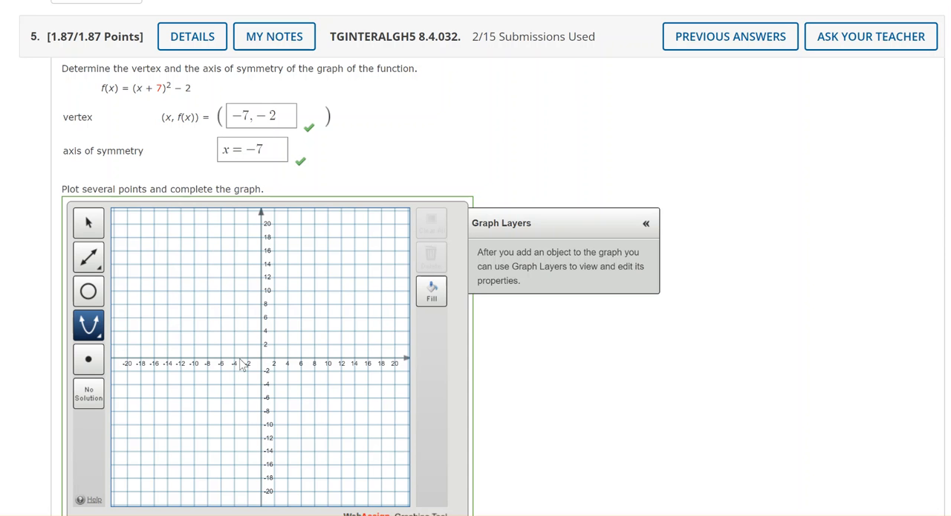
mouse_move(254, 374)
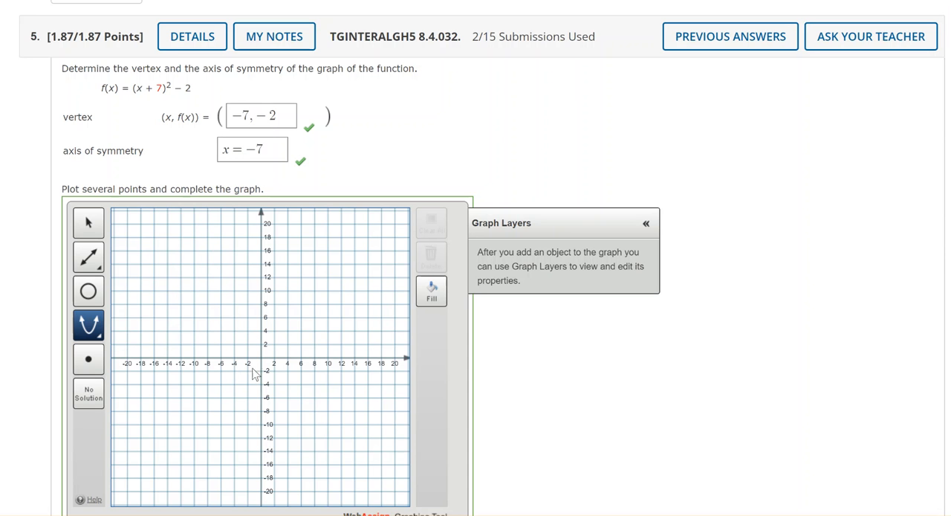
mouse_move(282, 407)
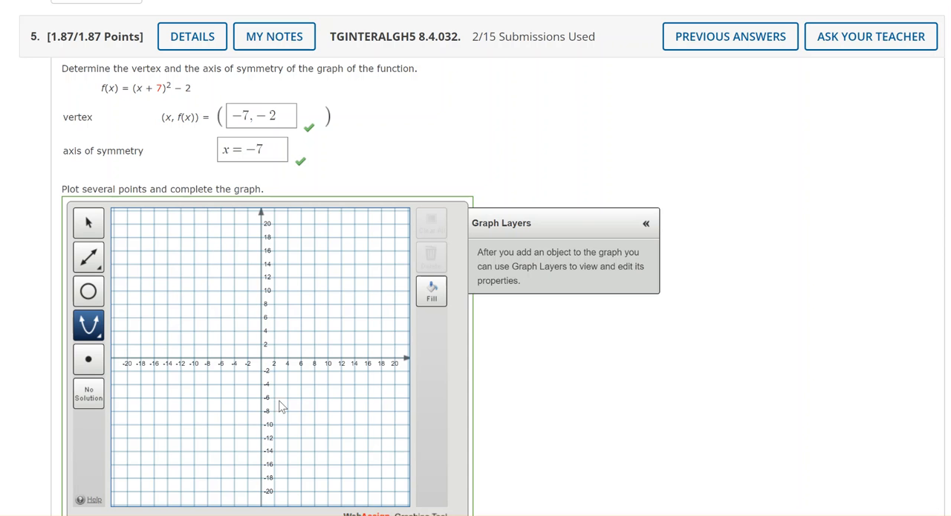
mouse_move(292, 371)
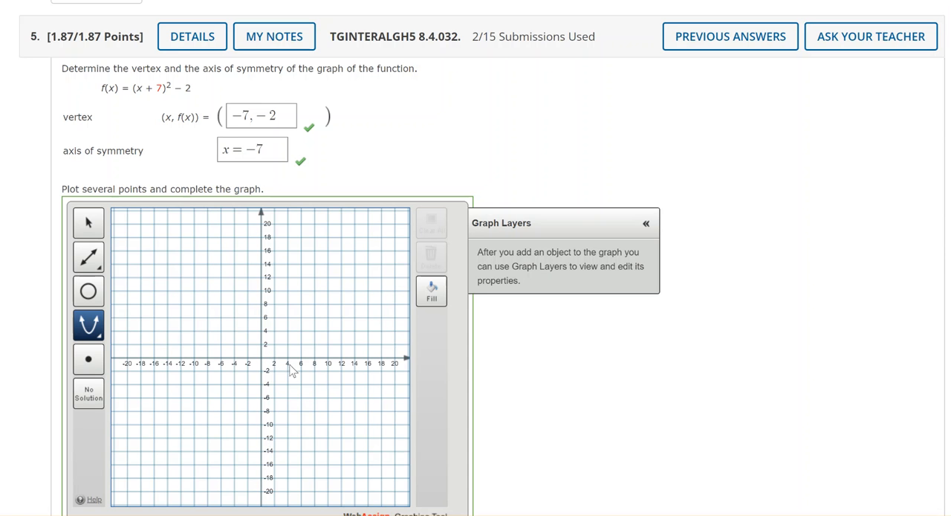
mouse_move(237, 372)
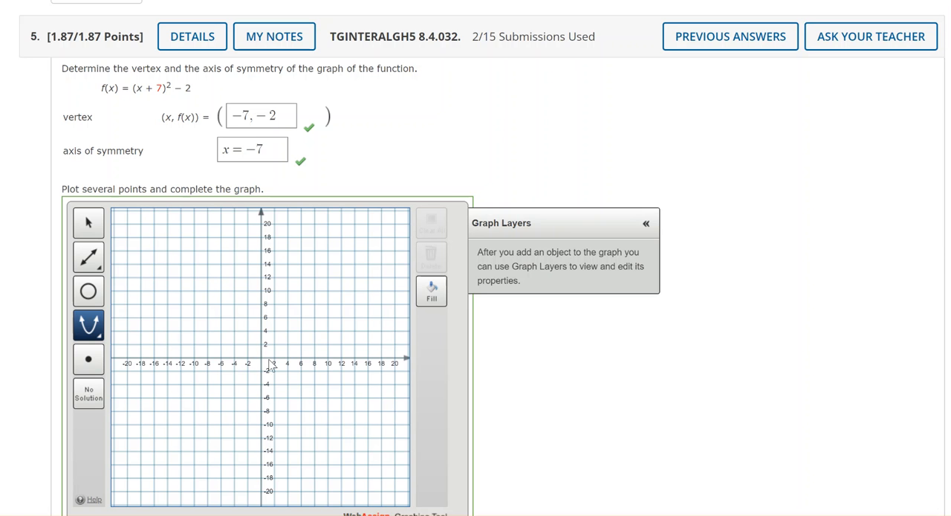
mouse_move(234, 374)
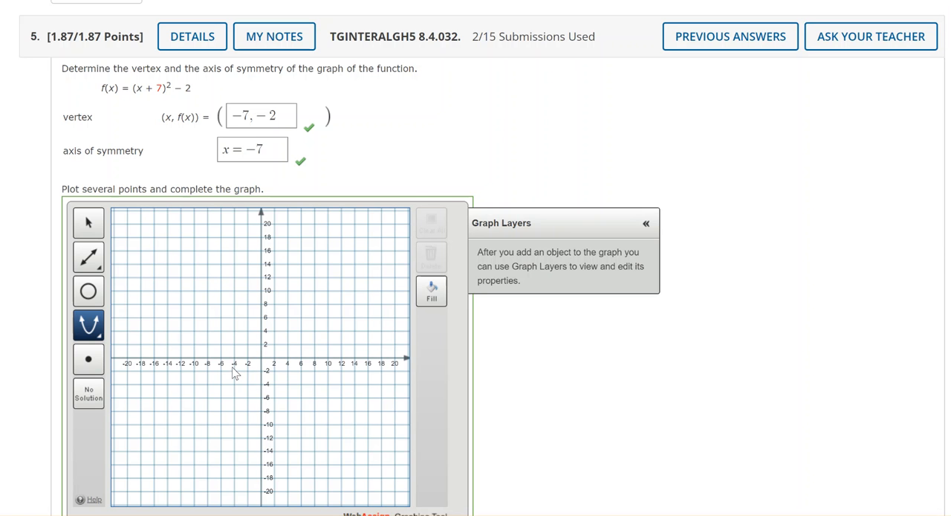
mouse_move(256, 355)
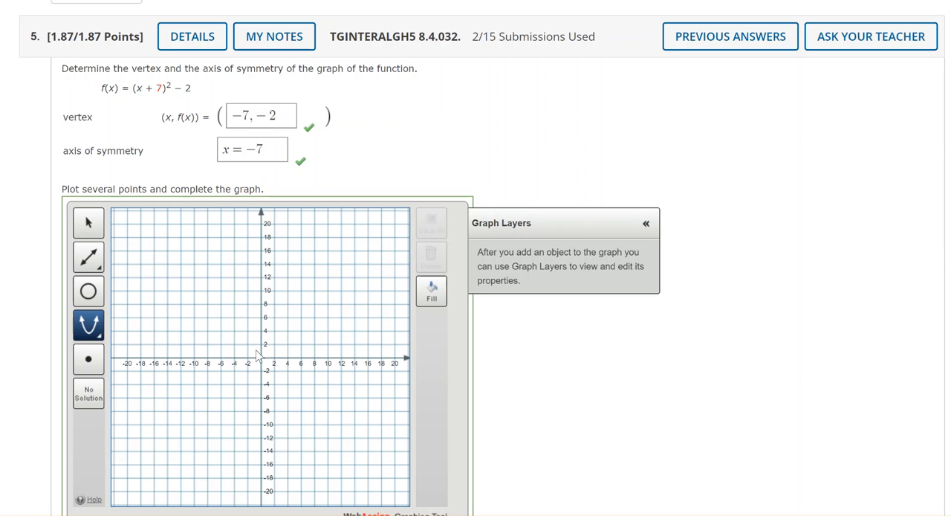
mouse_move(217, 366)
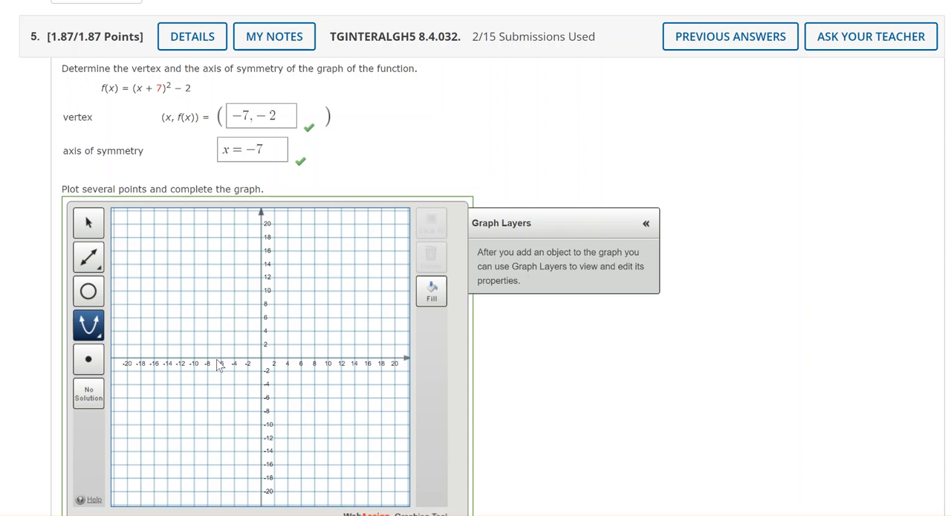
mouse_move(214, 375)
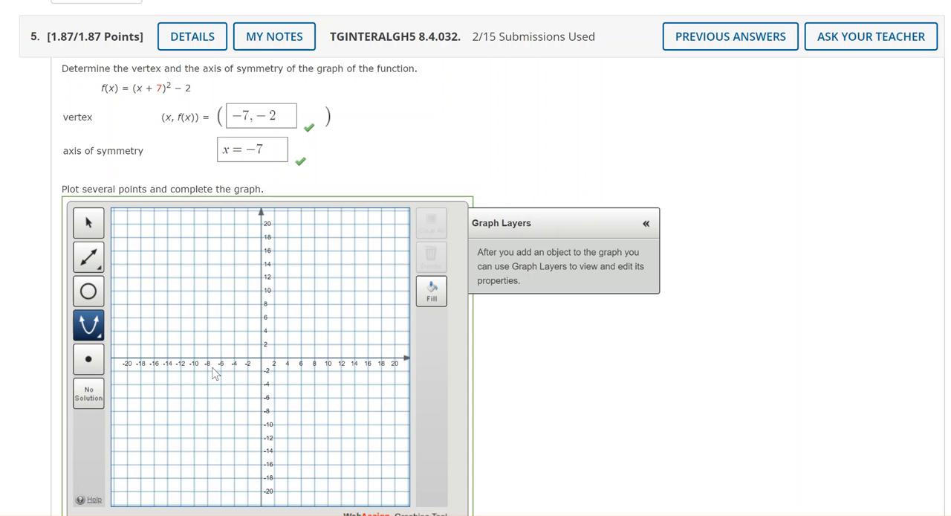
mouse_move(273, 377)
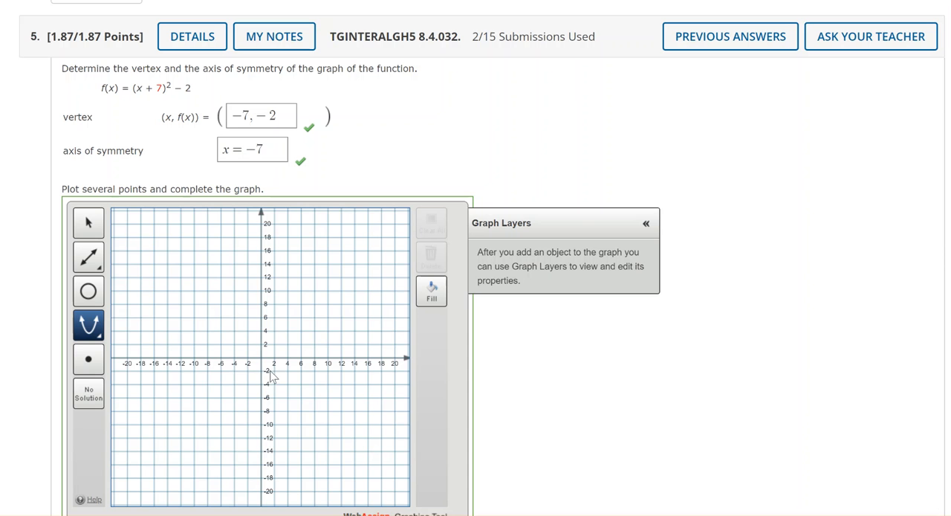
mouse_move(214, 374)
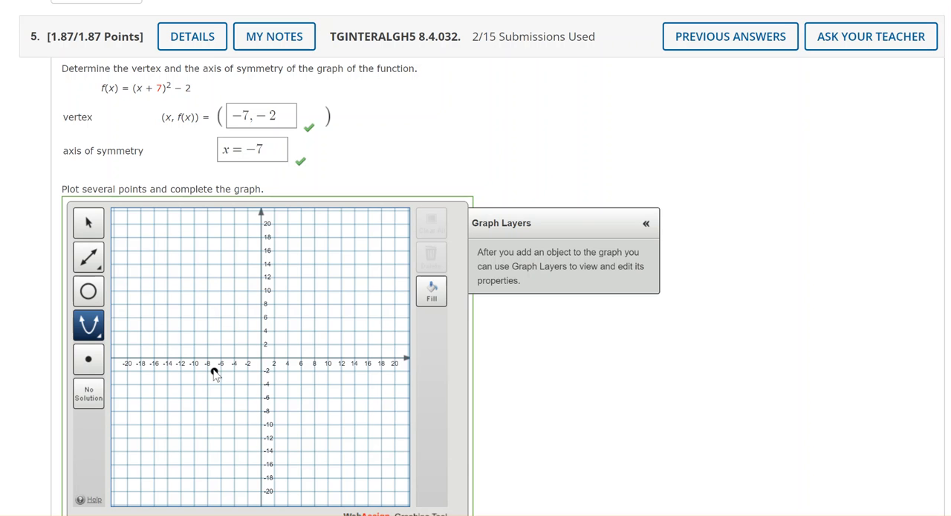
left_click(215, 372)
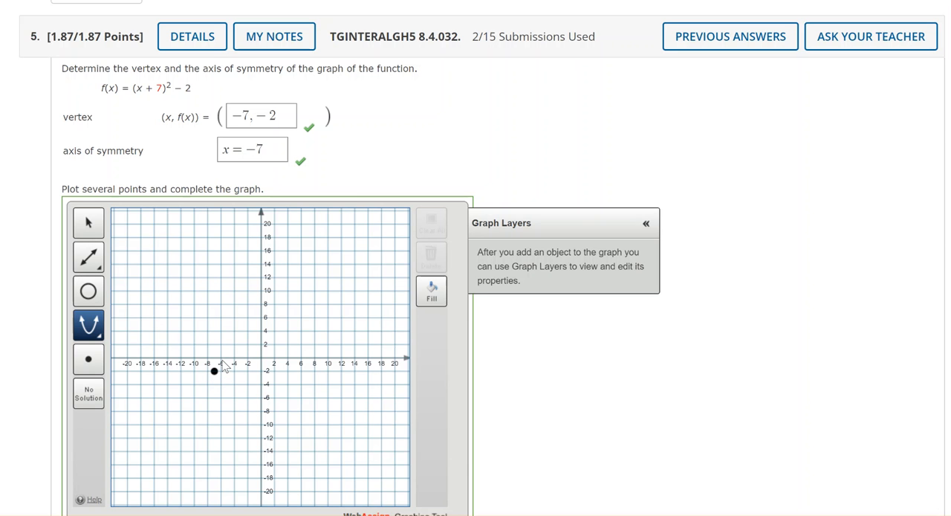
mouse_move(265, 369)
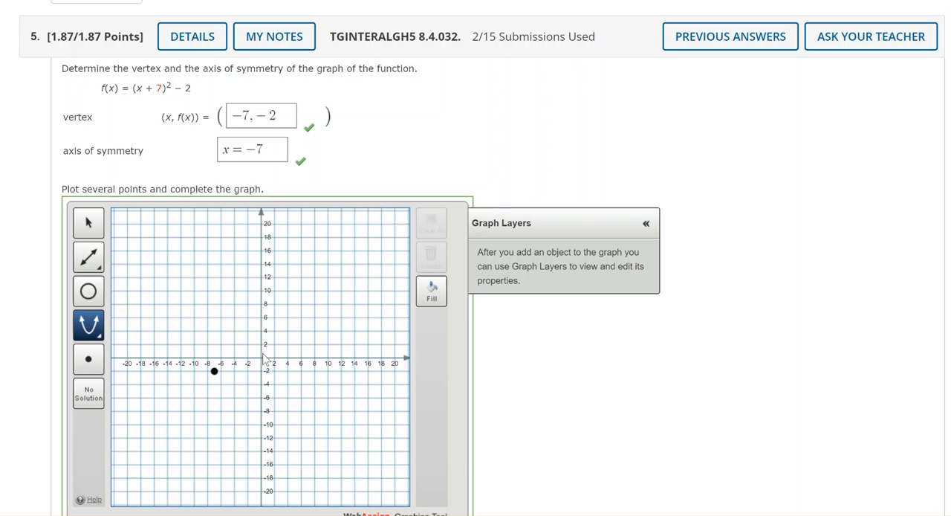
mouse_move(261, 361)
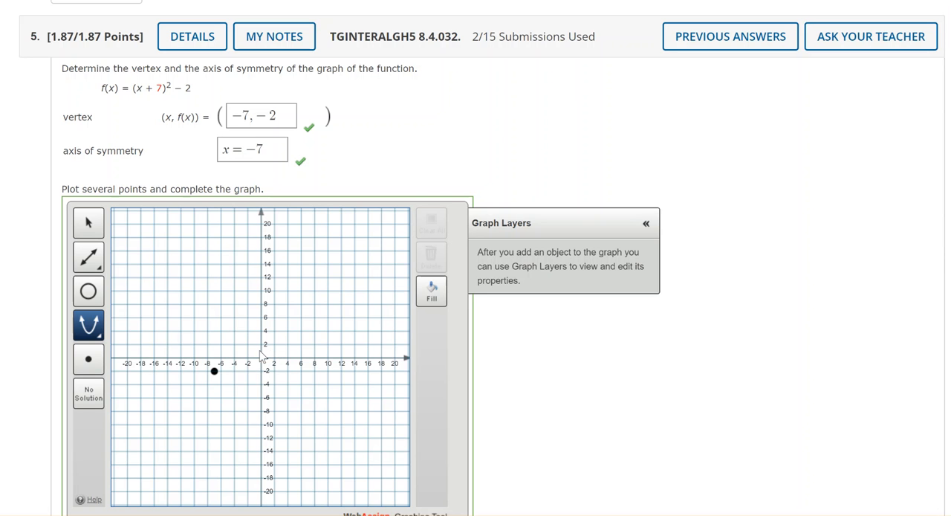
mouse_move(223, 373)
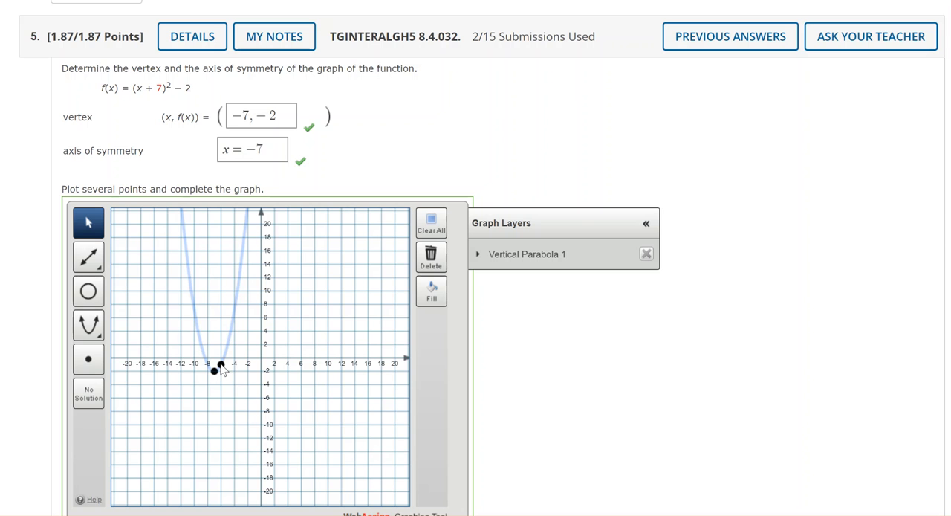
mouse_move(184, 265)
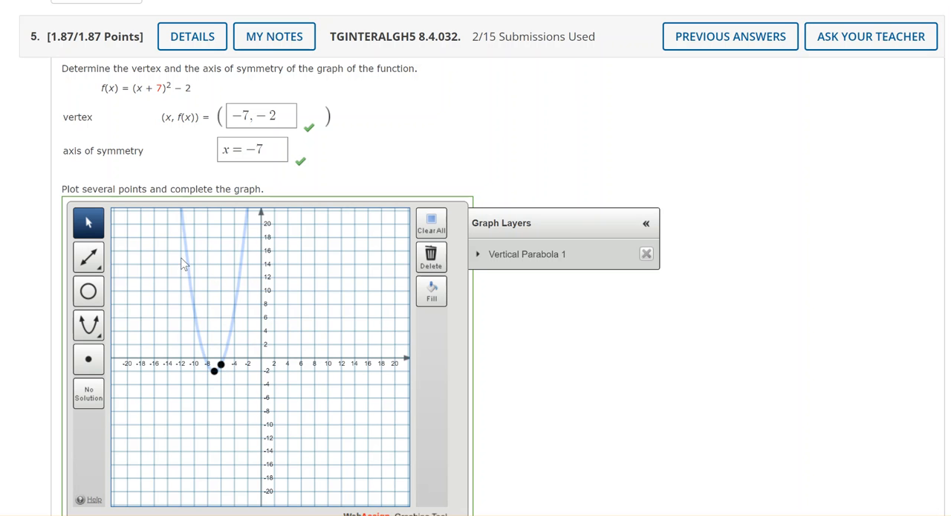
mouse_move(313, 293)
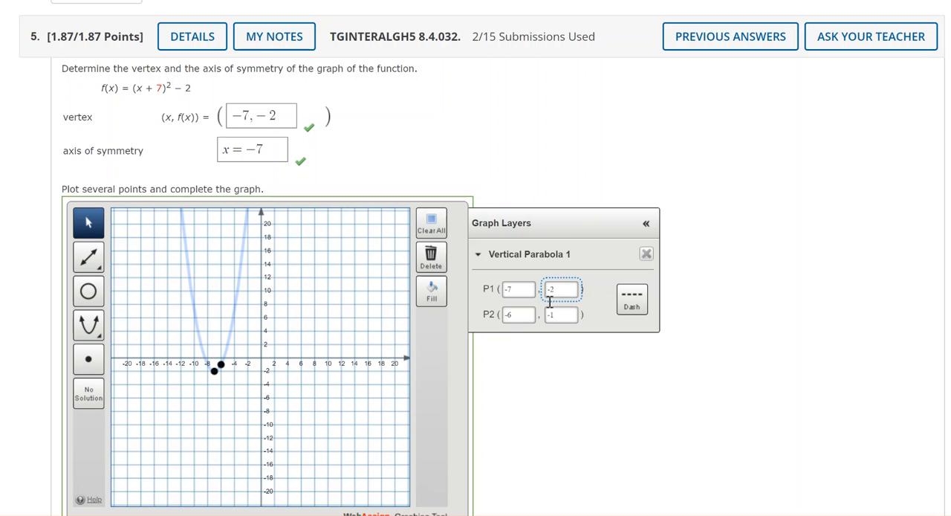
mouse_move(361, 328)
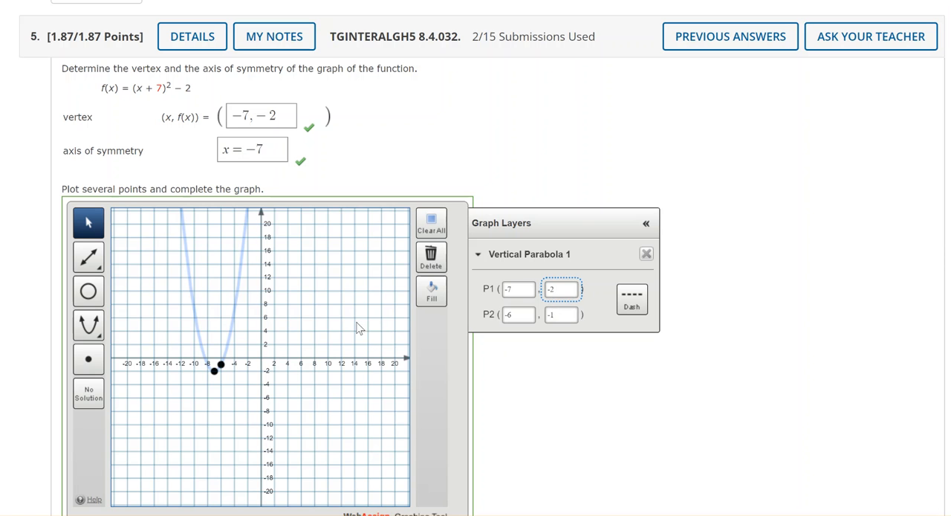
mouse_move(339, 332)
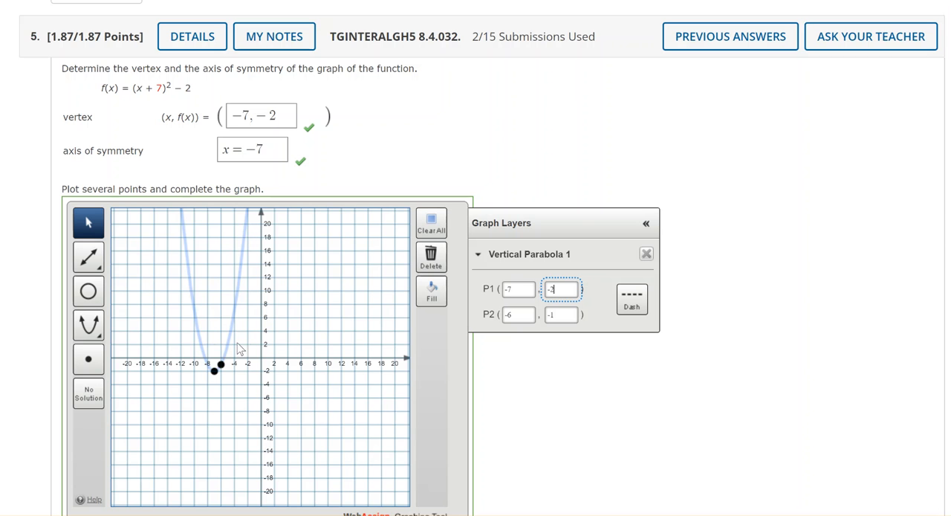
mouse_move(307, 339)
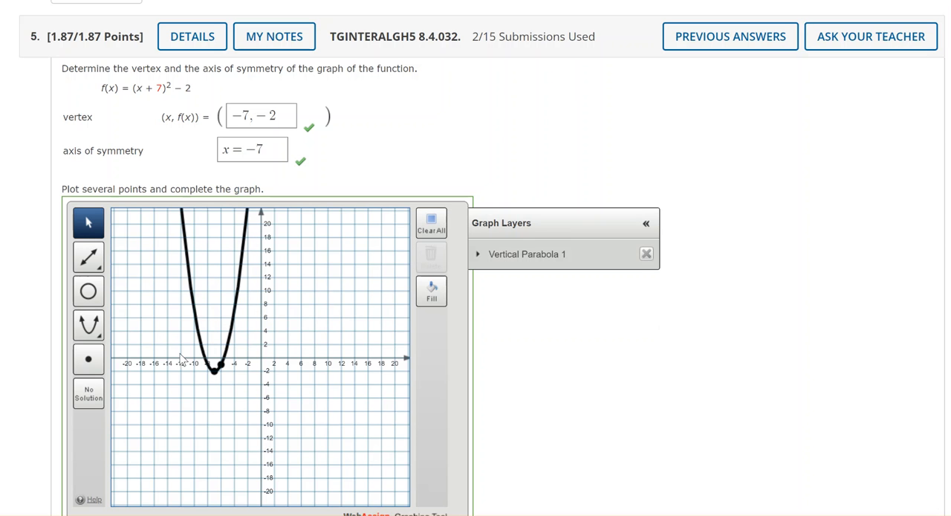
Scroll down the assignment page to question 8
scroll("down", 3)
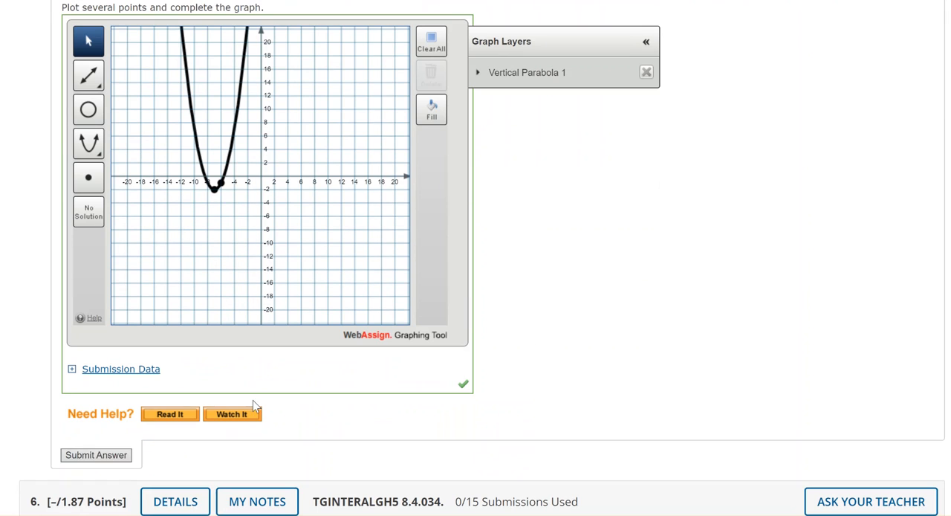
mouse_move(538, 355)
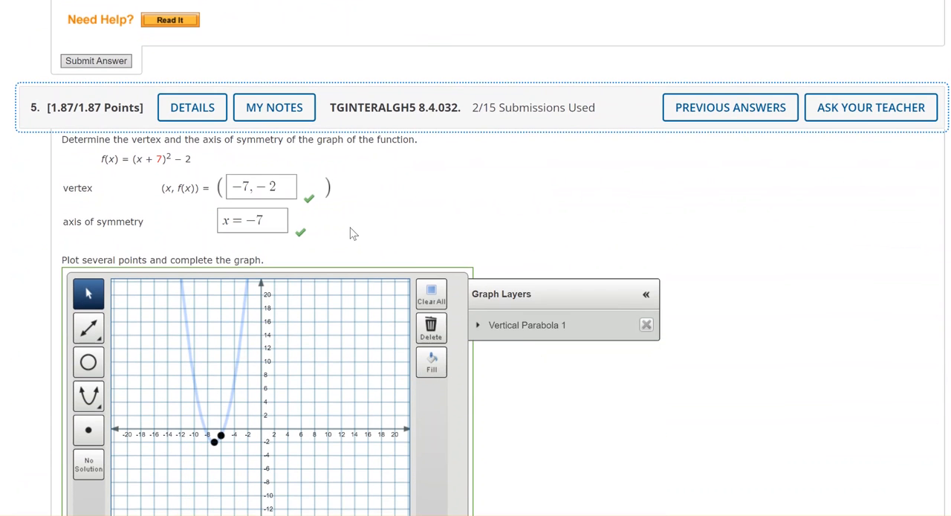
scroll("down", 3)
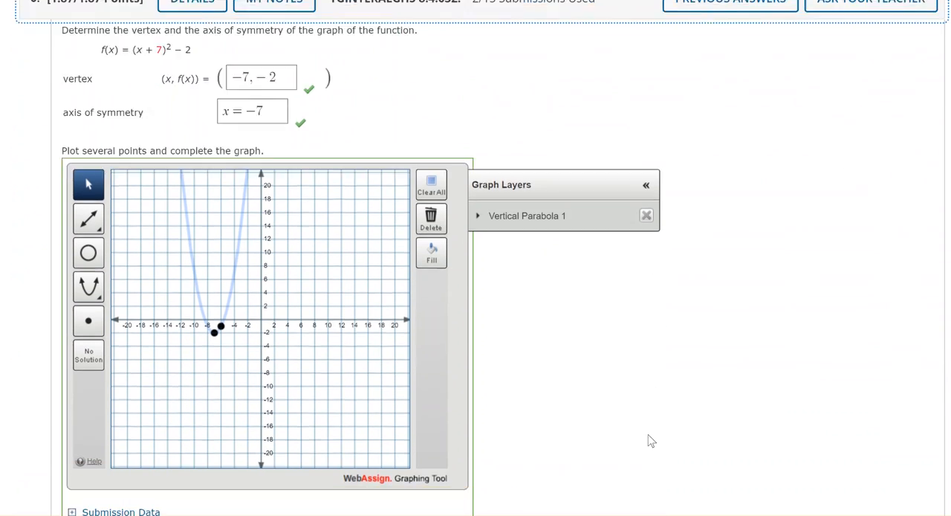
scroll("down", 3)
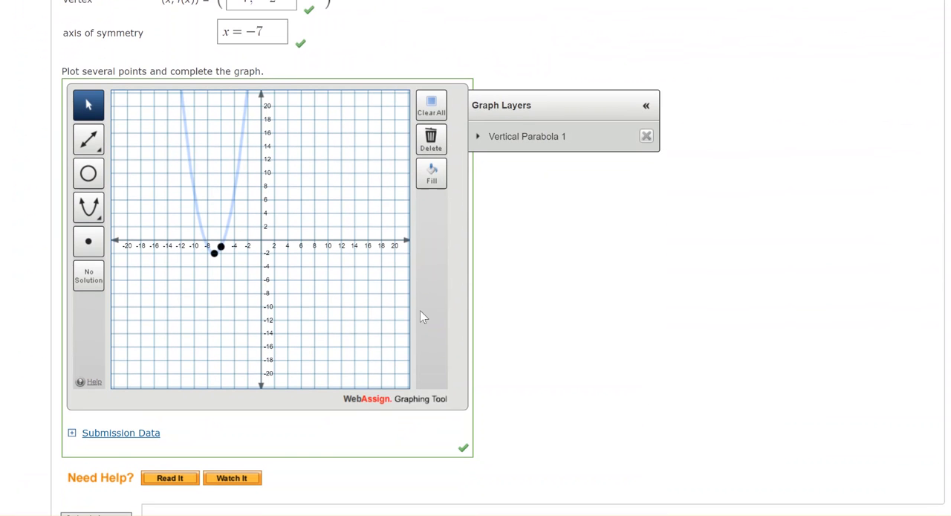
mouse_move(522, 424)
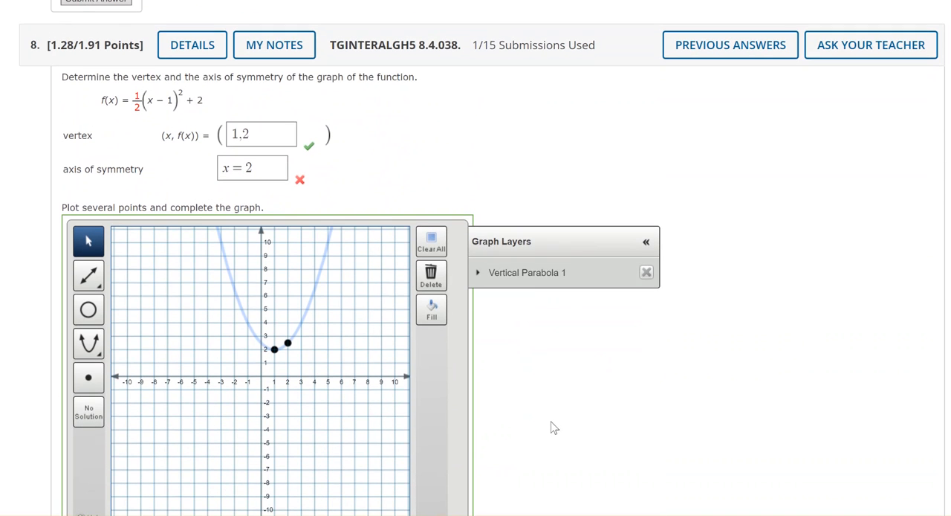
mouse_move(106, 155)
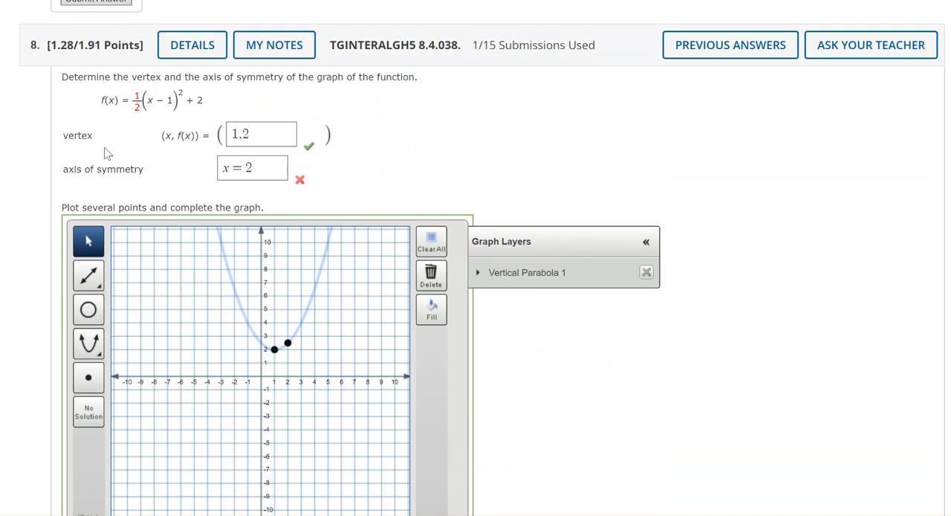
mouse_move(313, 213)
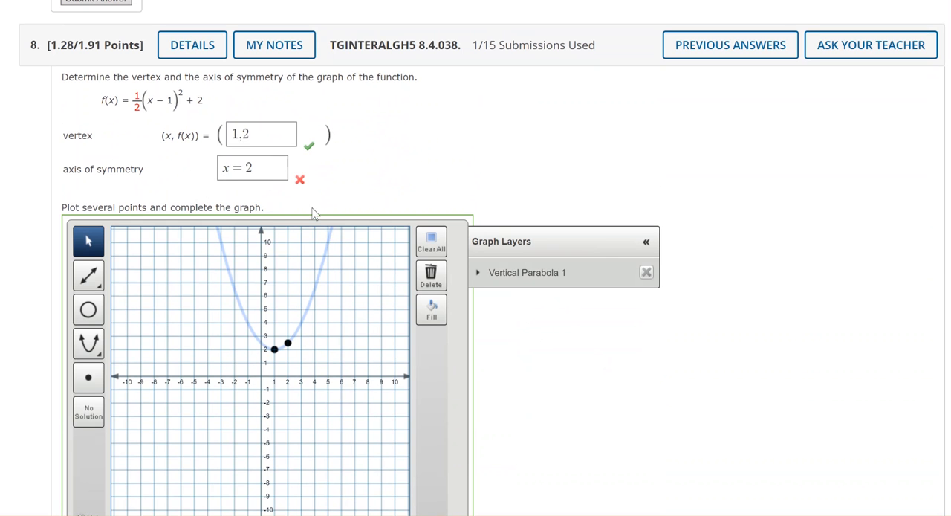
Clear question 8's entire graph and confirm the reset
left_click(431, 239)
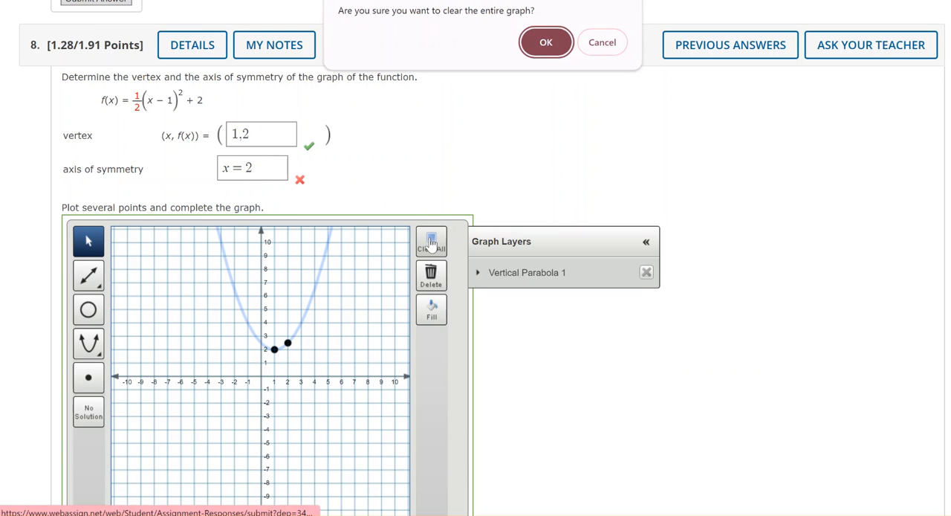
left_click(548, 42)
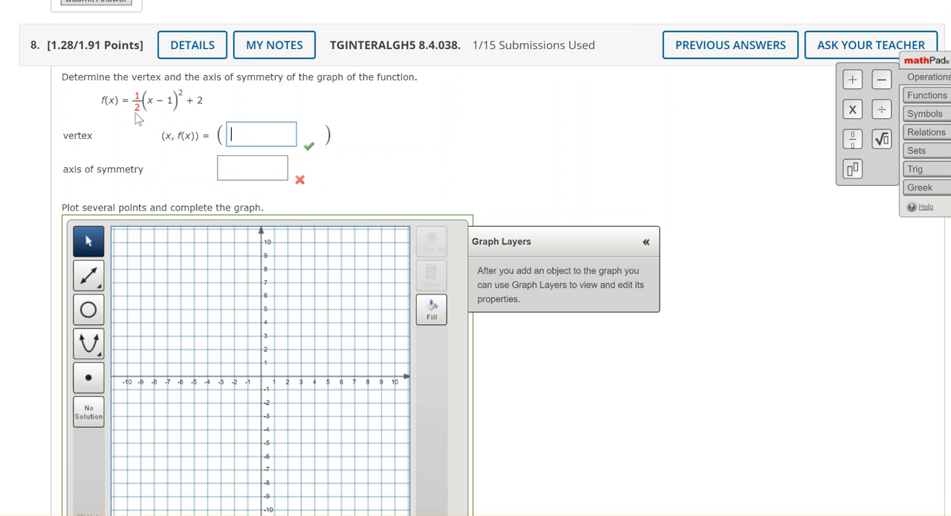
mouse_move(126, 128)
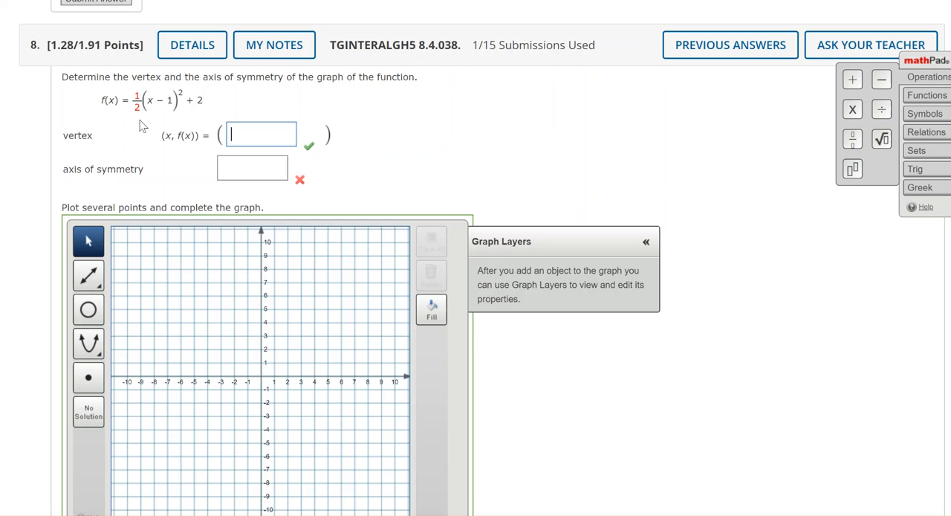
mouse_move(184, 103)
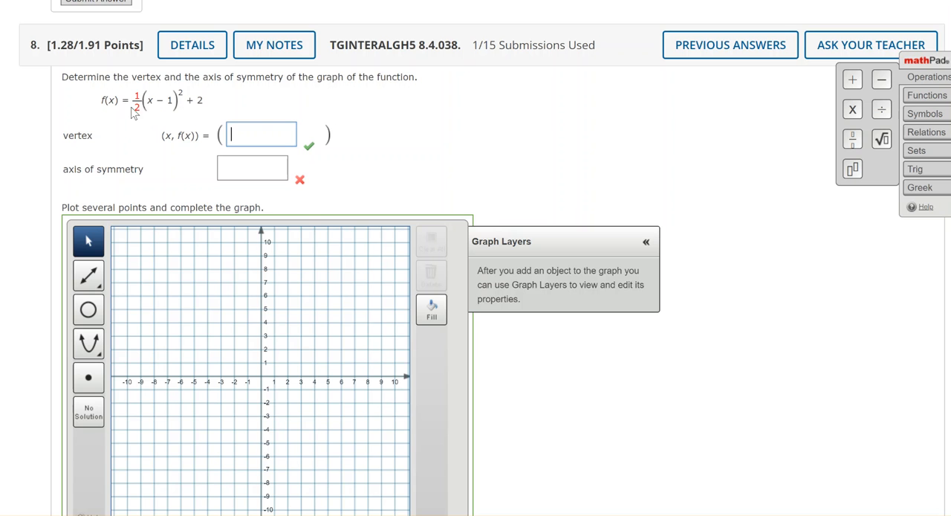
mouse_move(140, 117)
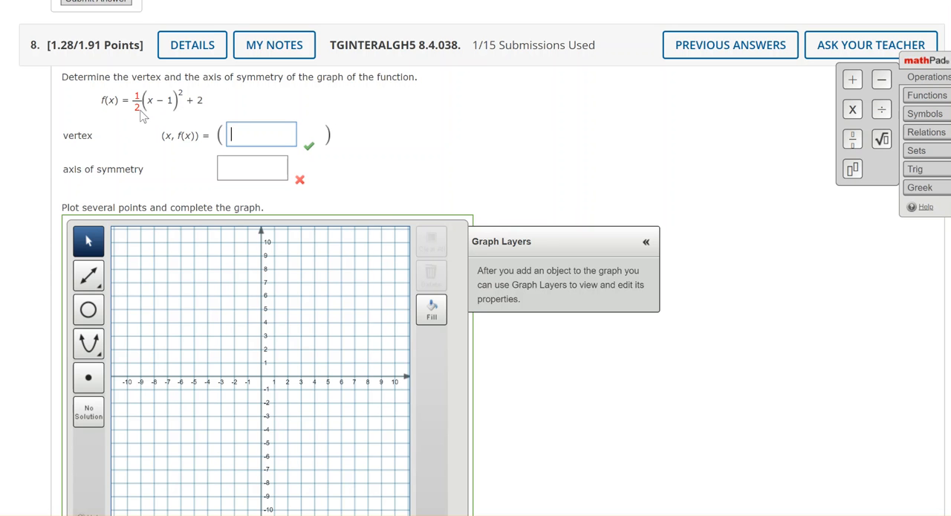
mouse_move(165, 117)
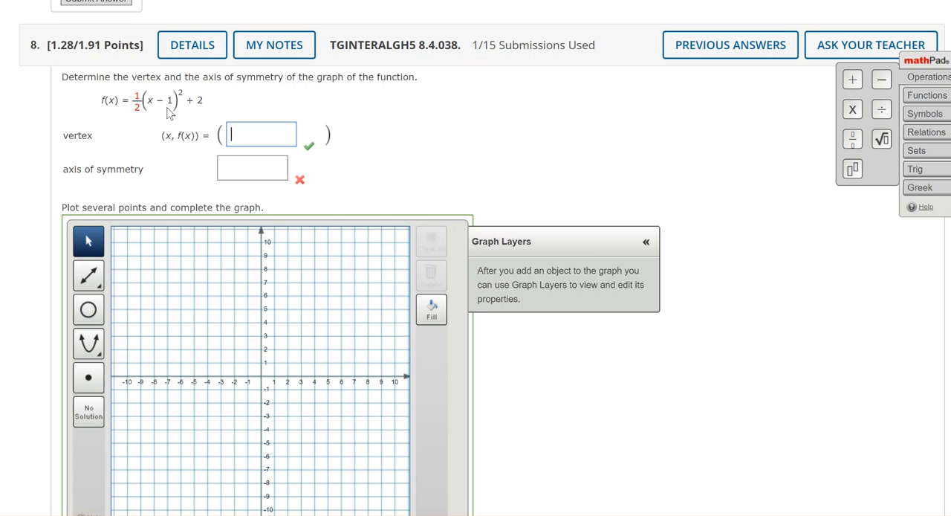
mouse_move(159, 113)
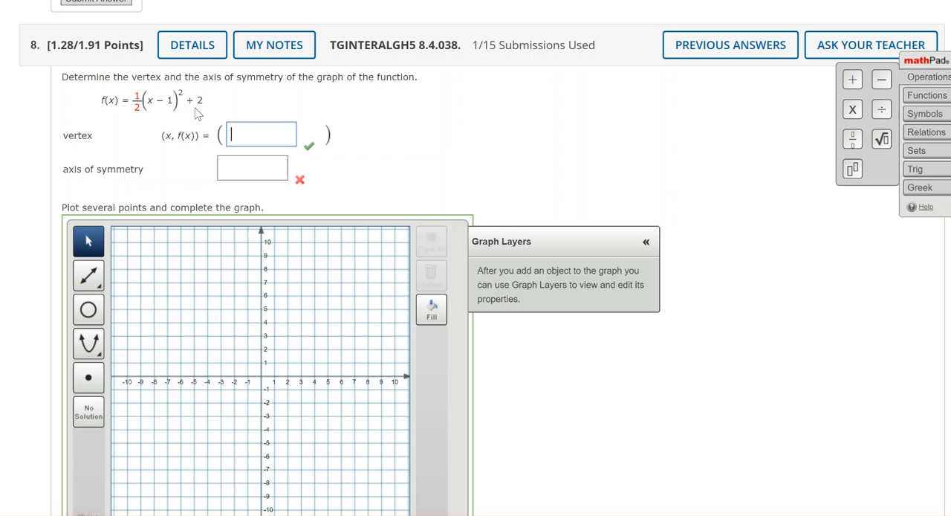
mouse_move(183, 113)
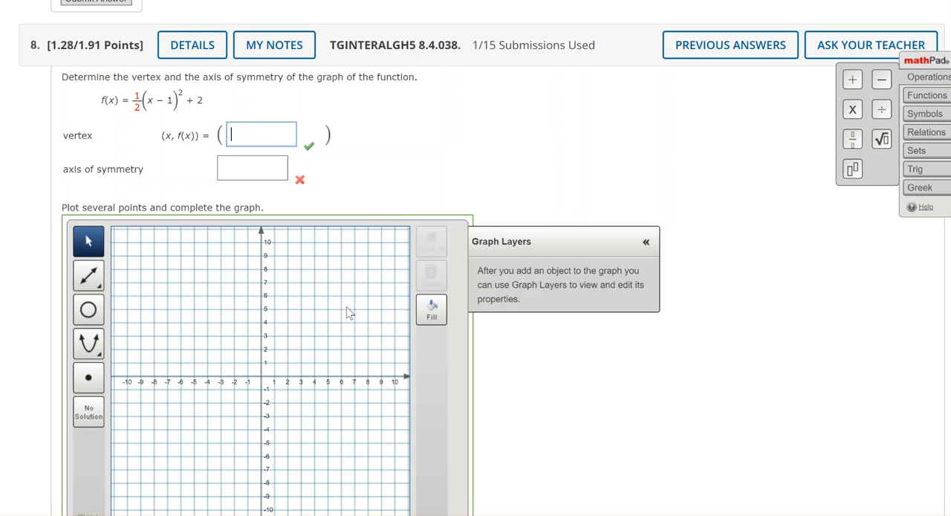
Enter vertex 1, 2 and axis of symmetry x = 1 for question 8
type("1,2")
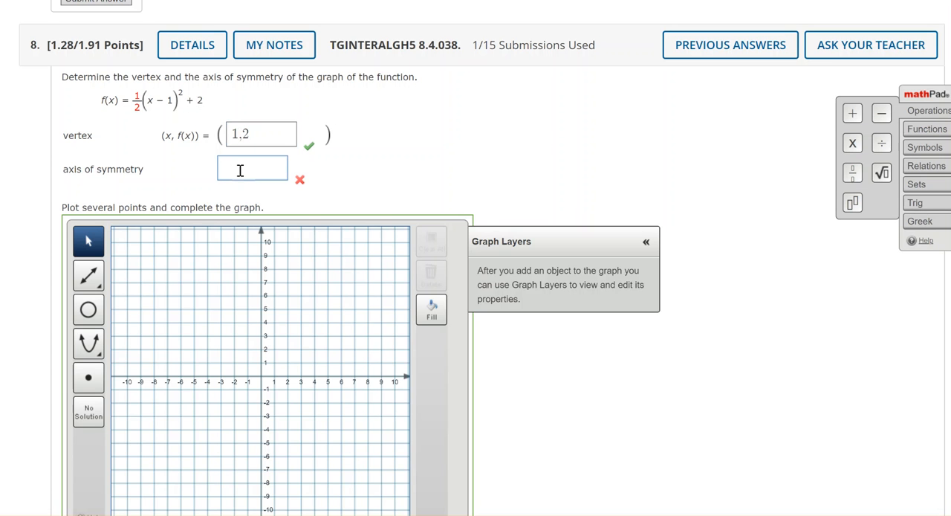
type("x = 1")
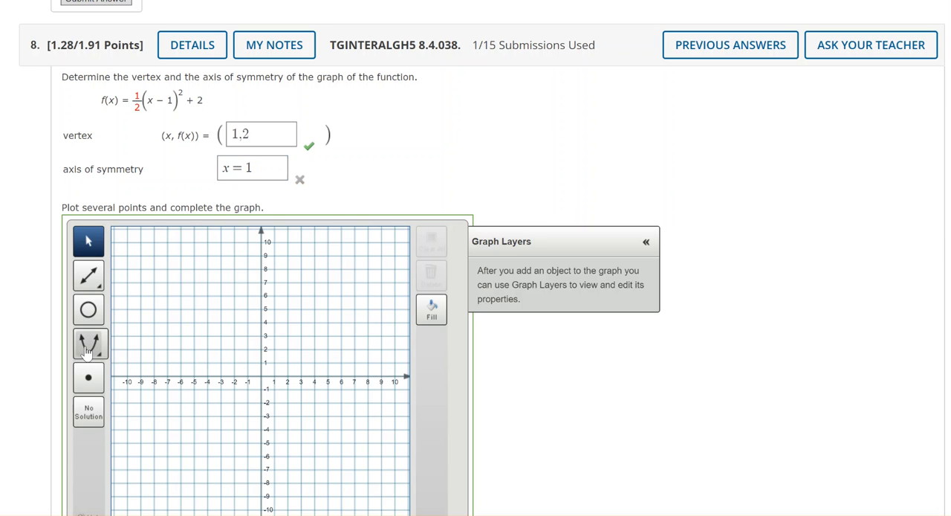
Draw a parabola with vertex (1, 2) passing through (2, 3)
left_click(88, 345)
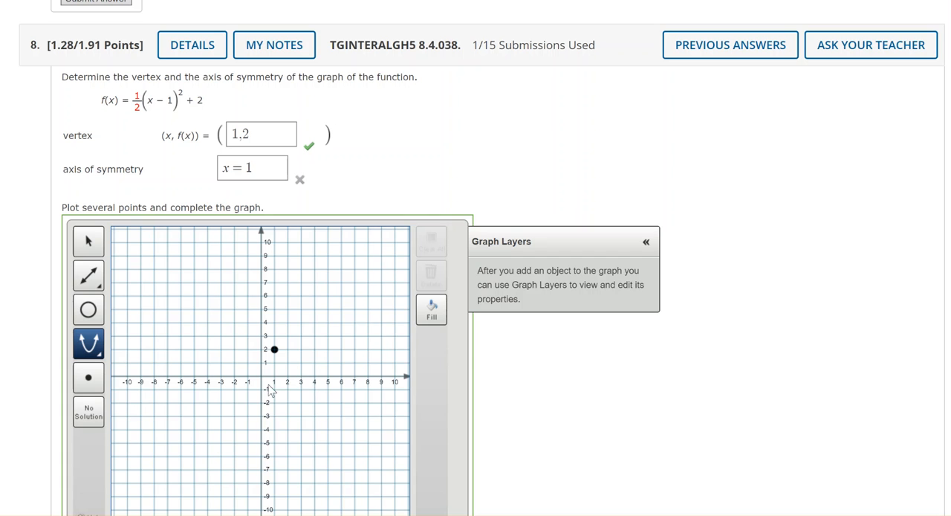
mouse_move(313, 386)
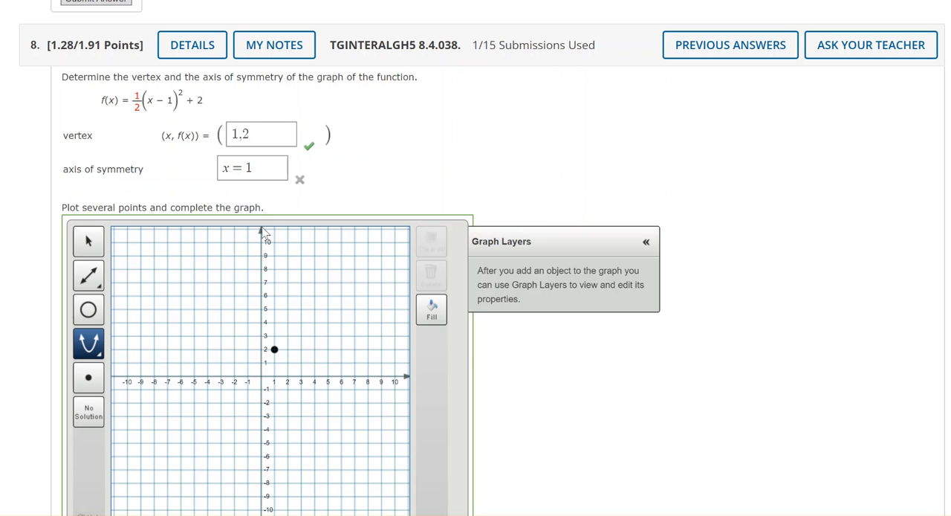
mouse_move(143, 116)
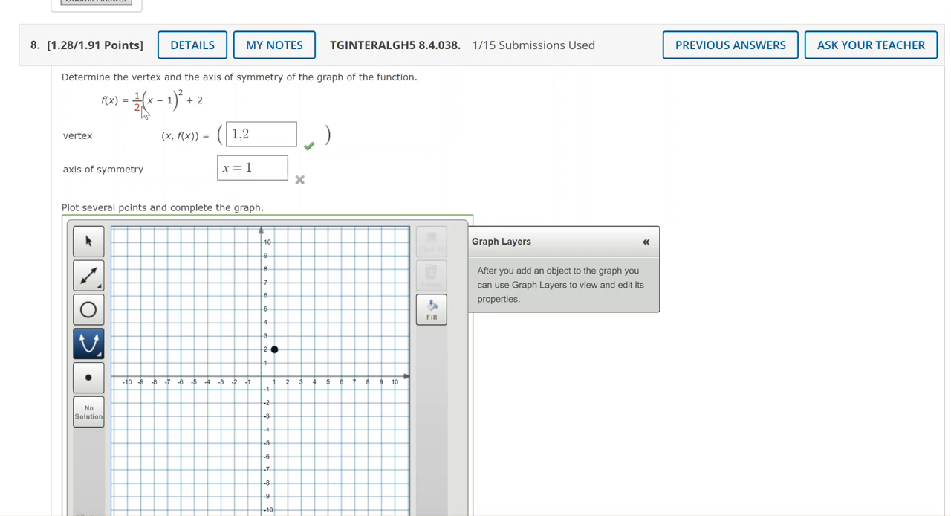
mouse_move(279, 354)
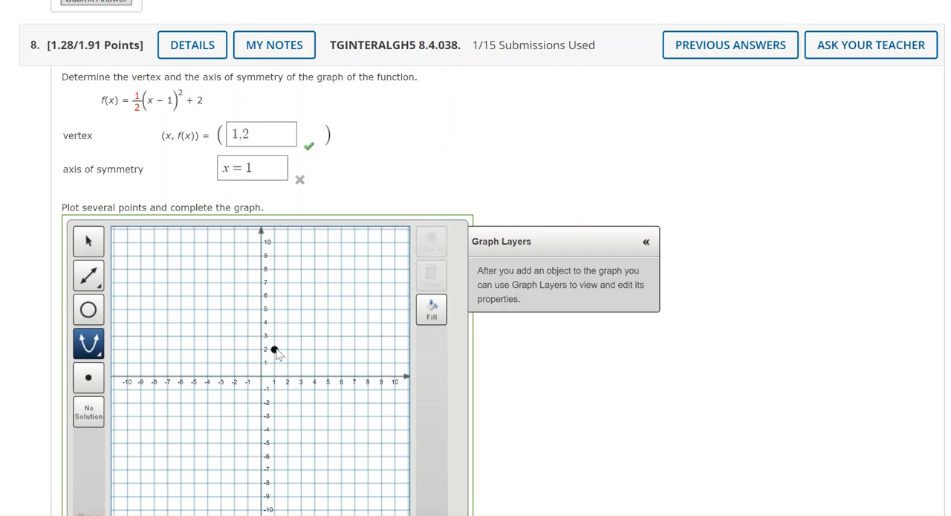
left_click(275, 350)
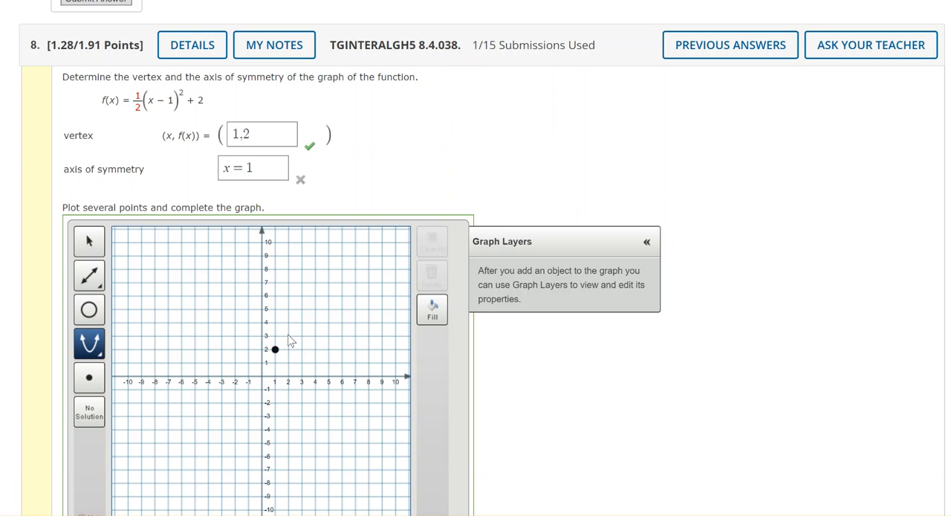
mouse_move(293, 351)
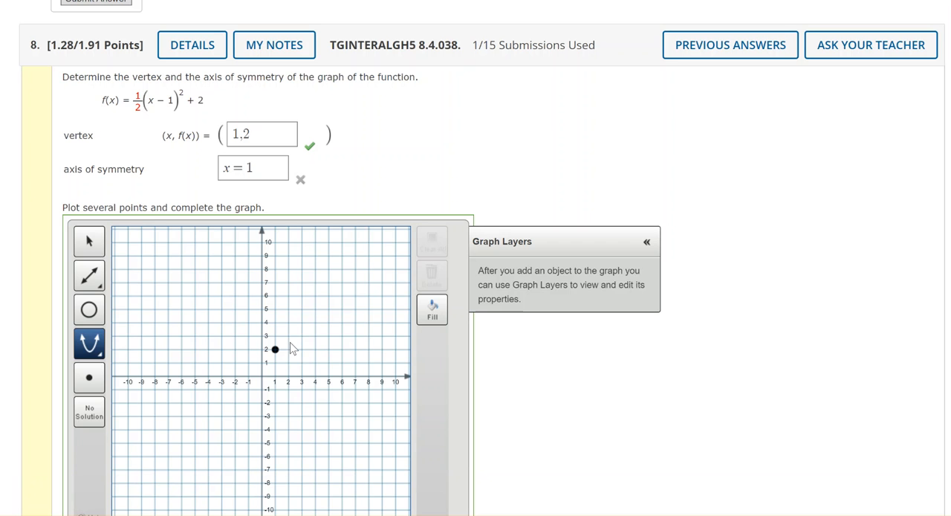
left_click(296, 339)
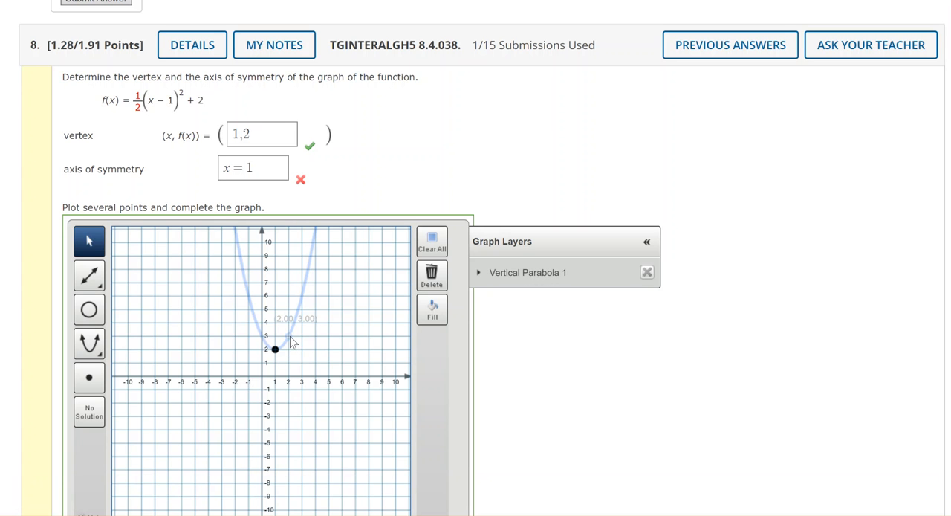
left_click(290, 335)
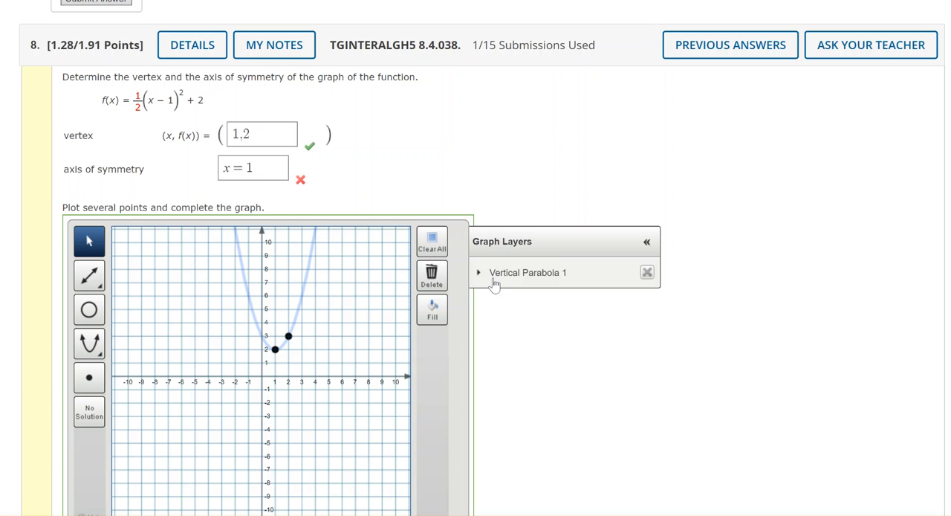
Edit point P2 in Vertical Parabola 1 to flatten the parabola to ½(x − 1)² + 2
left_click(479, 272)
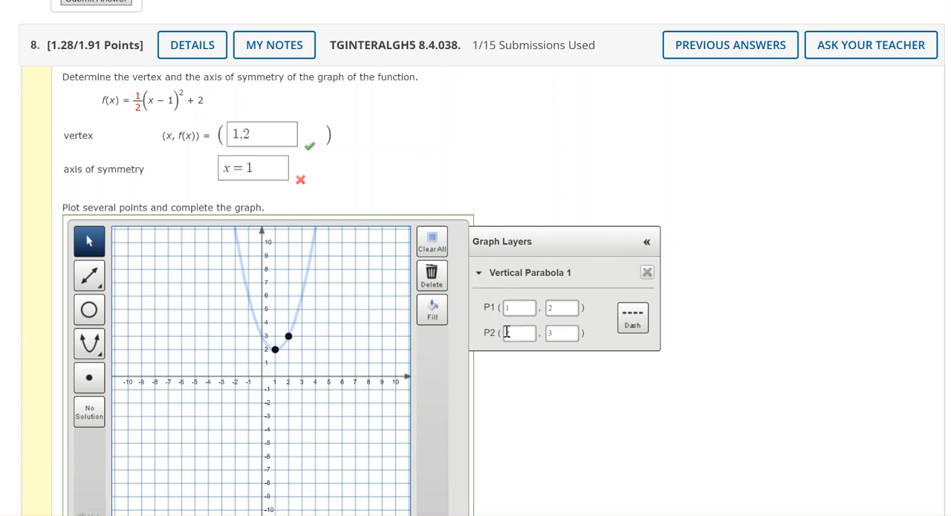
type("2")
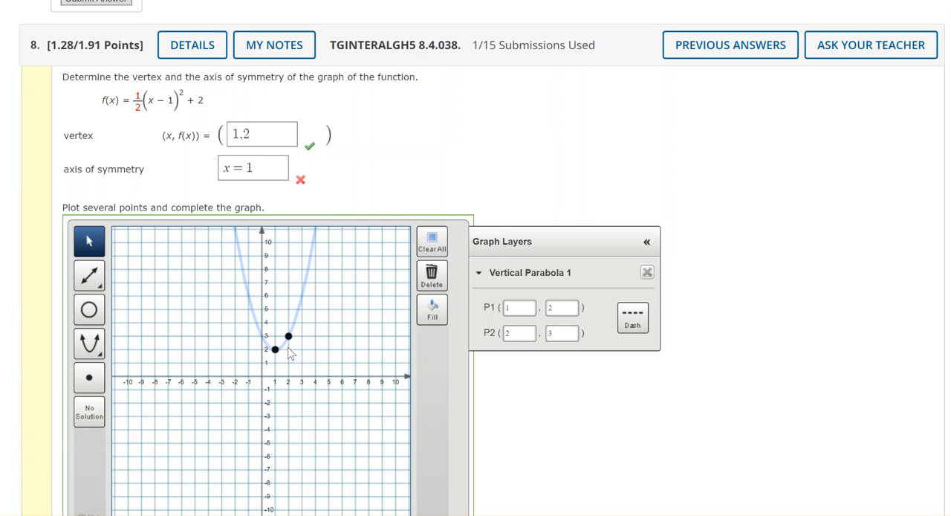
left_click(563, 333)
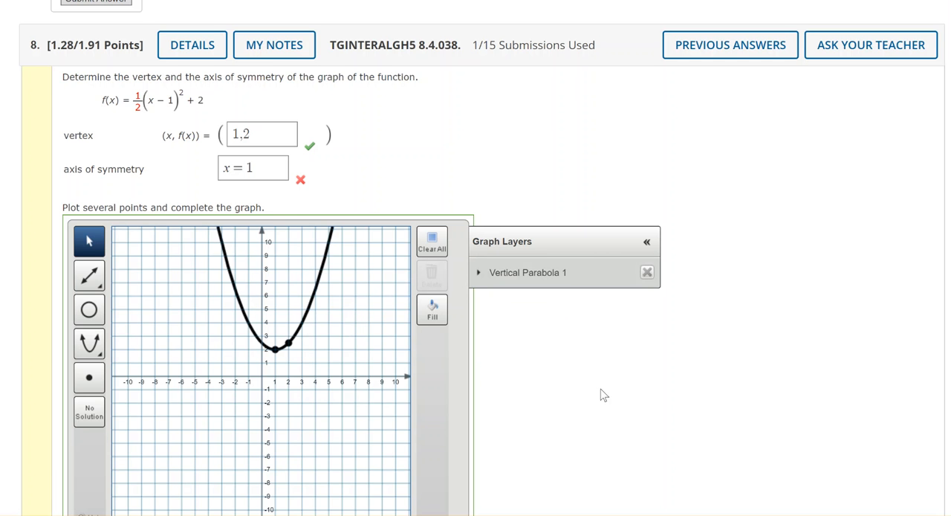
Scroll down and submit question 8's answers
scroll("down", 3)
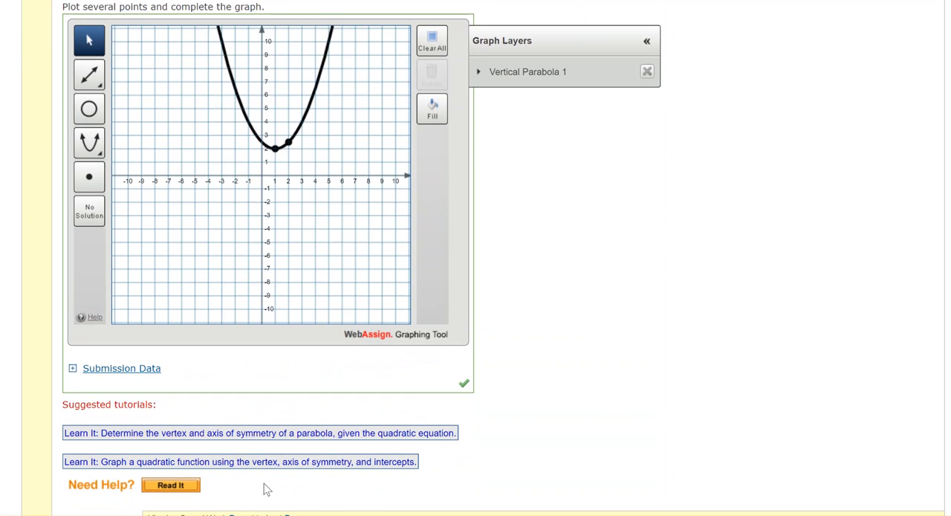
scroll("down", 3)
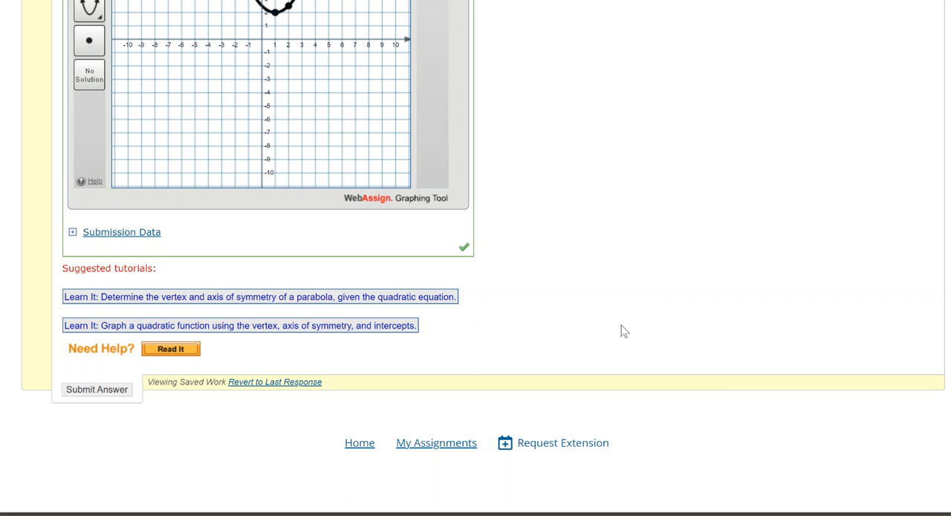
scroll("down", 3)
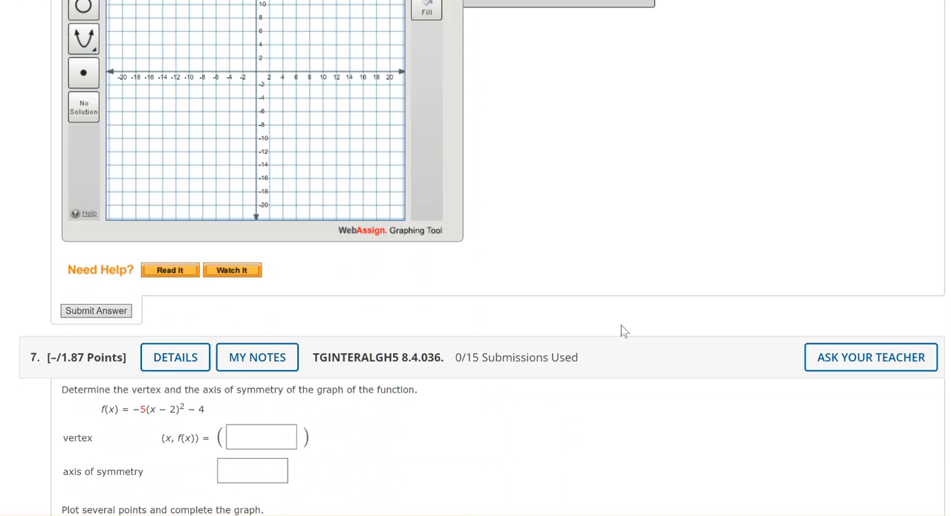
left_click(96, 311)
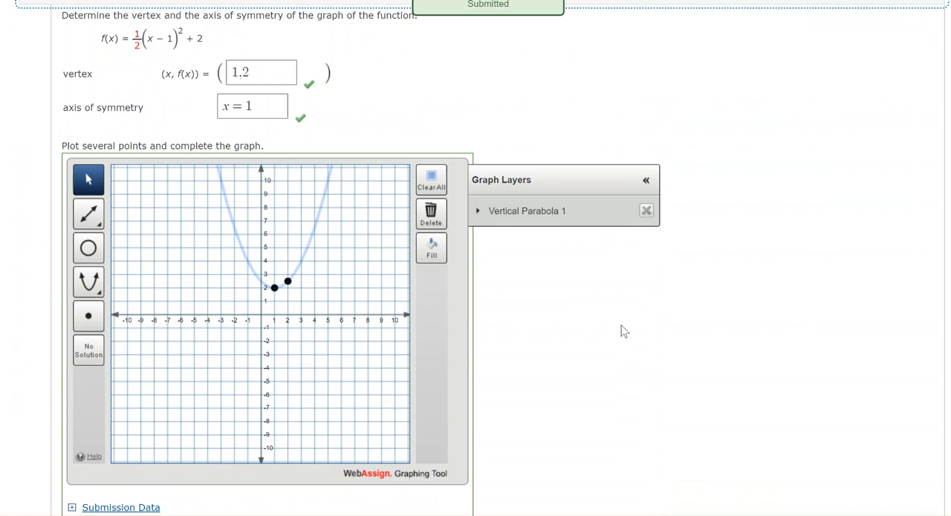
mouse_move(578, 383)
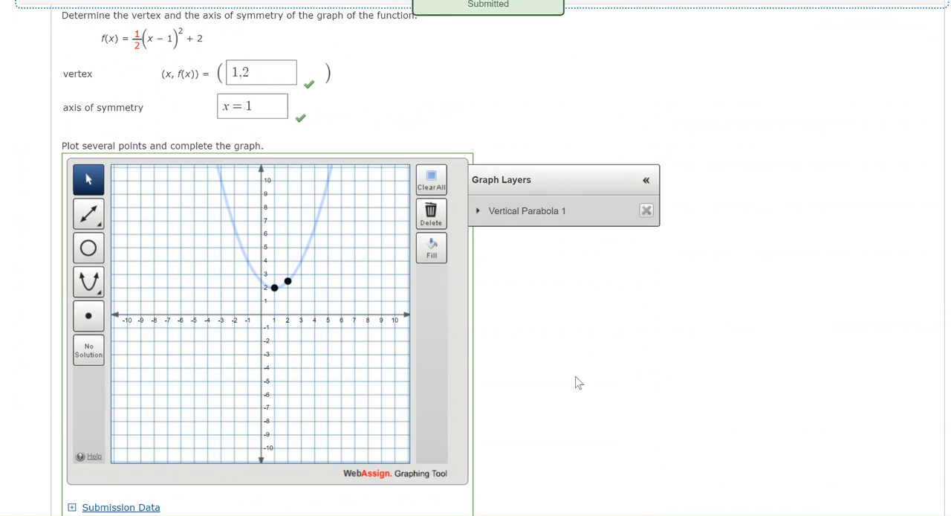
Expand Vertical Parabola 1 to view points (1, 2) and (2, 2.5)
scroll("down", 3)
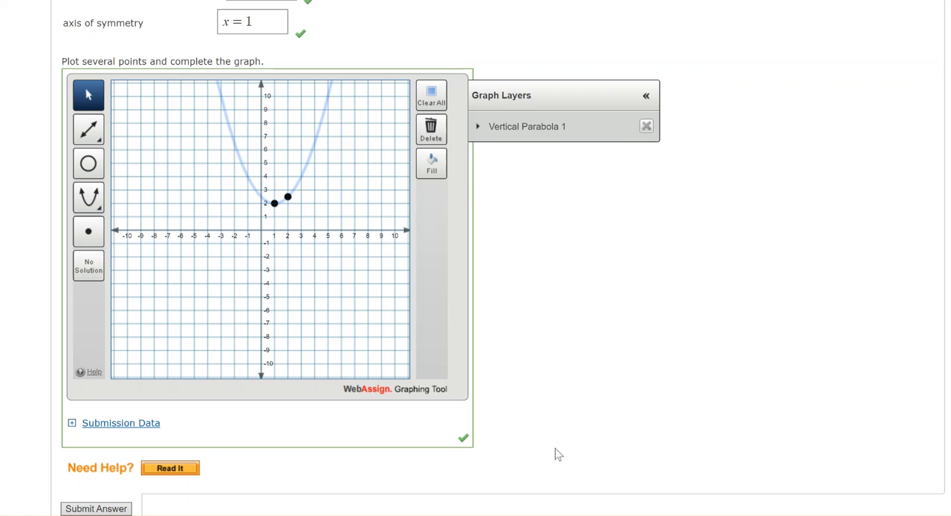
mouse_move(580, 249)
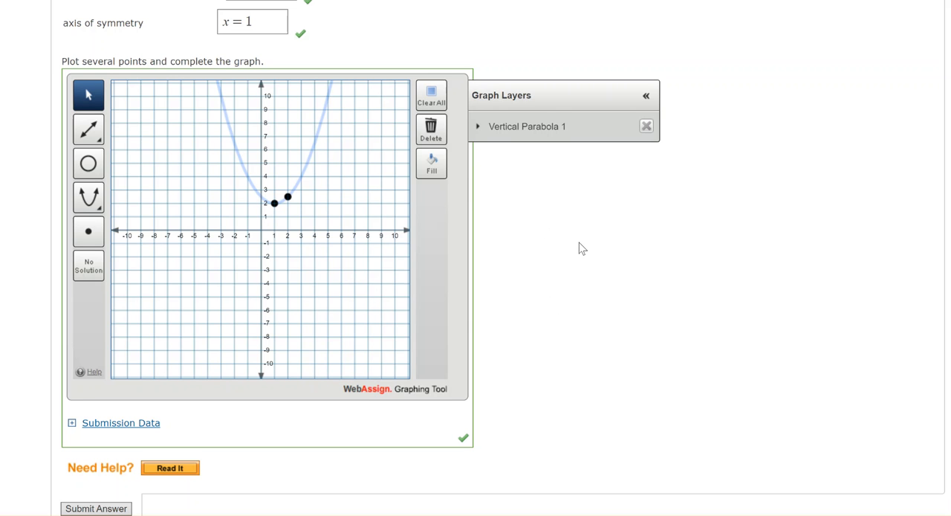
left_click(478, 126)
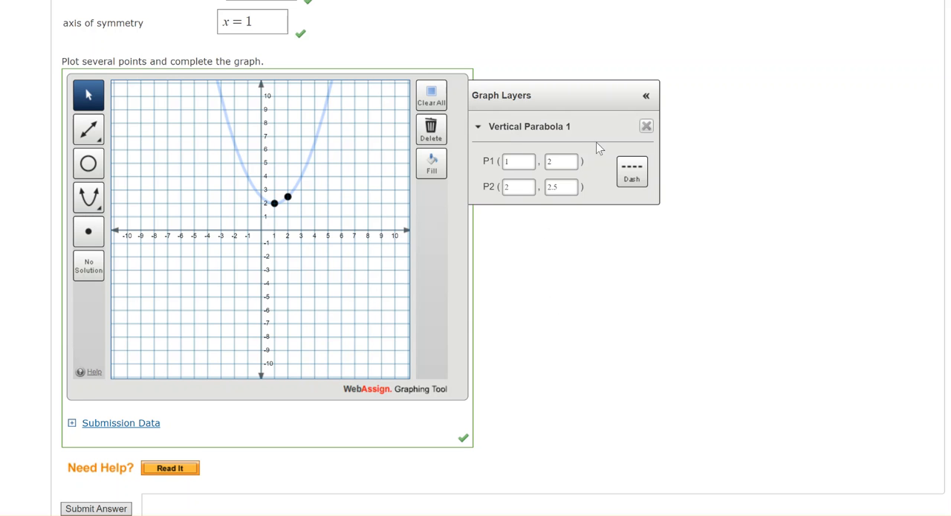
mouse_move(550, 325)
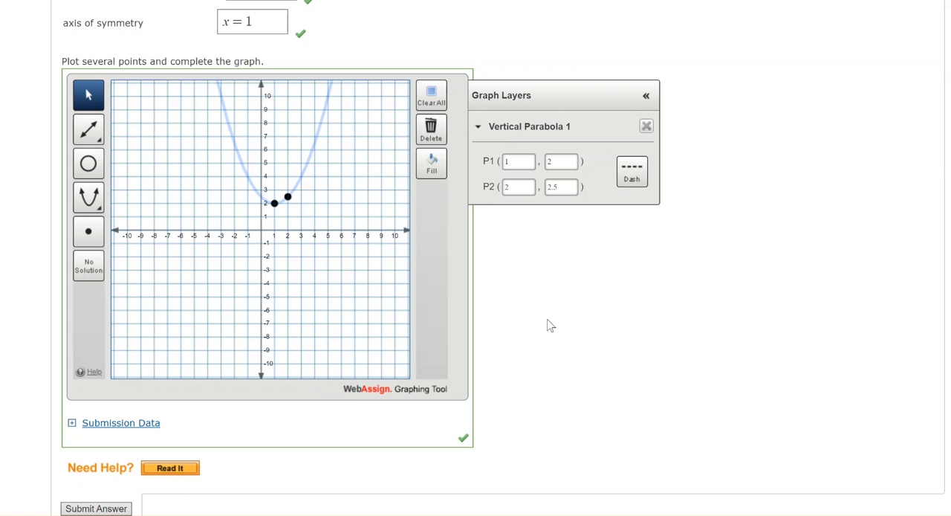
mouse_move(380, 293)
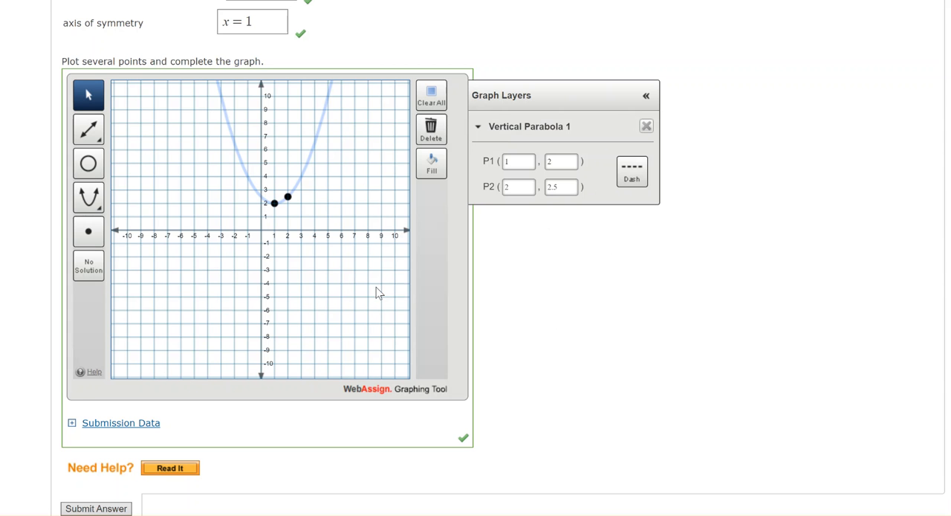
mouse_move(540, 255)
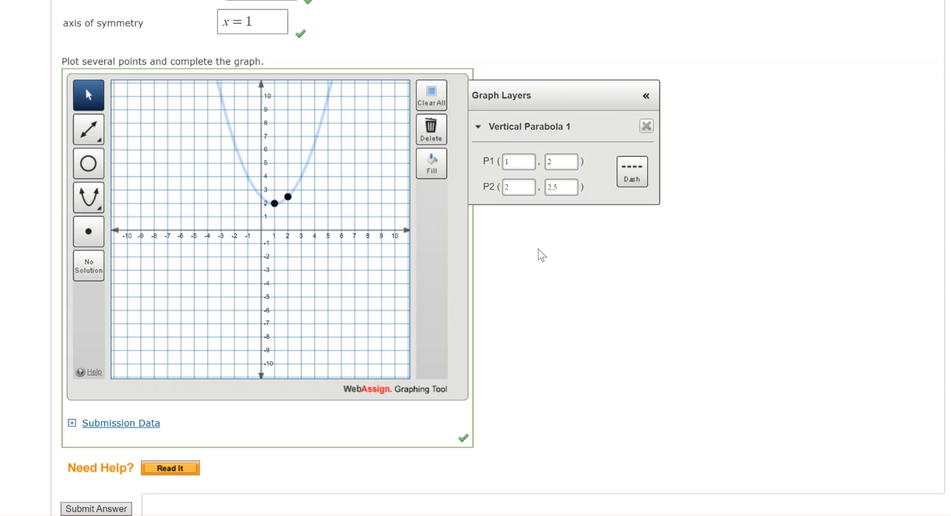